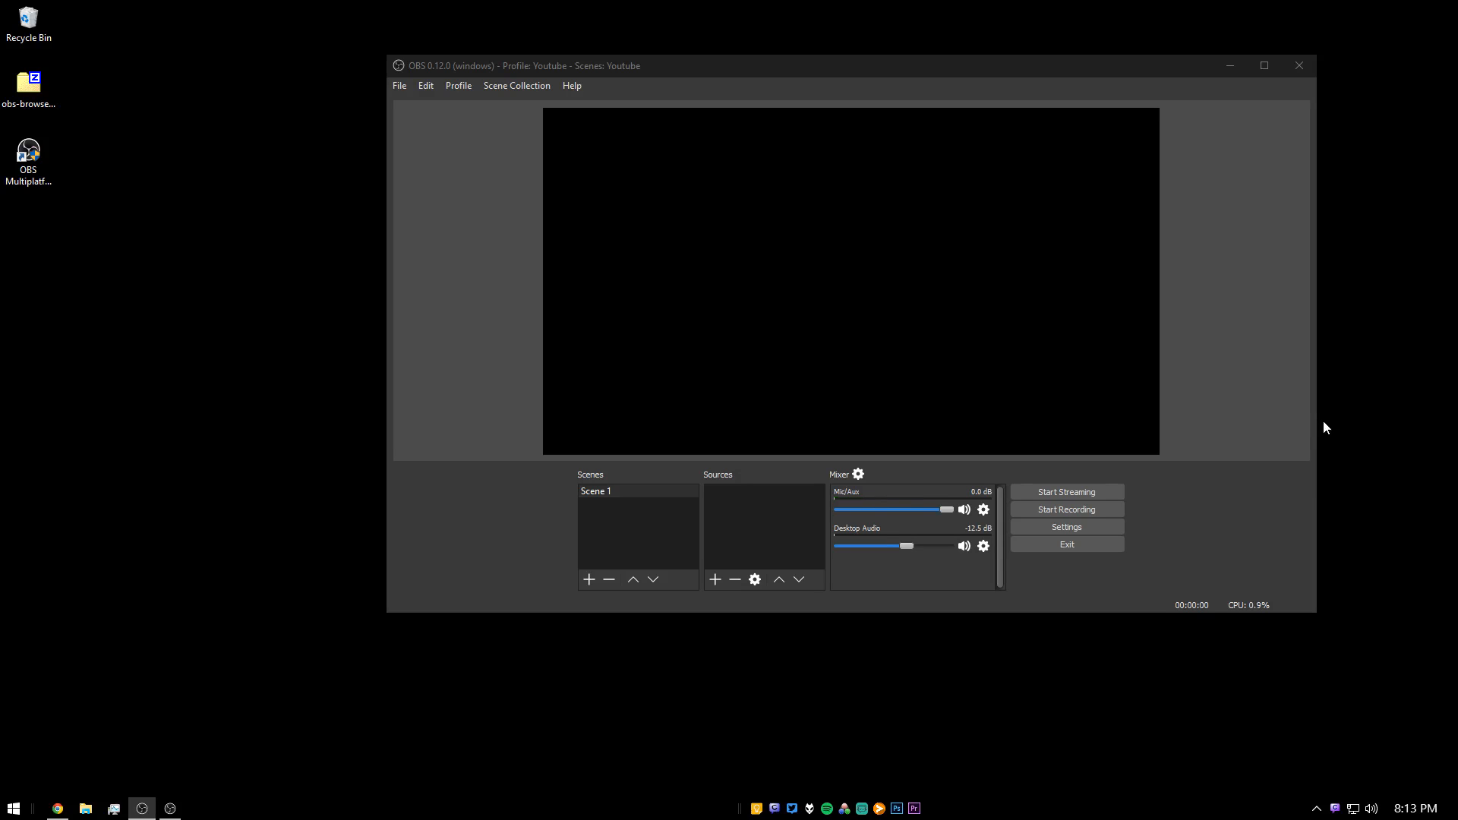
mouse_move(989, 303)
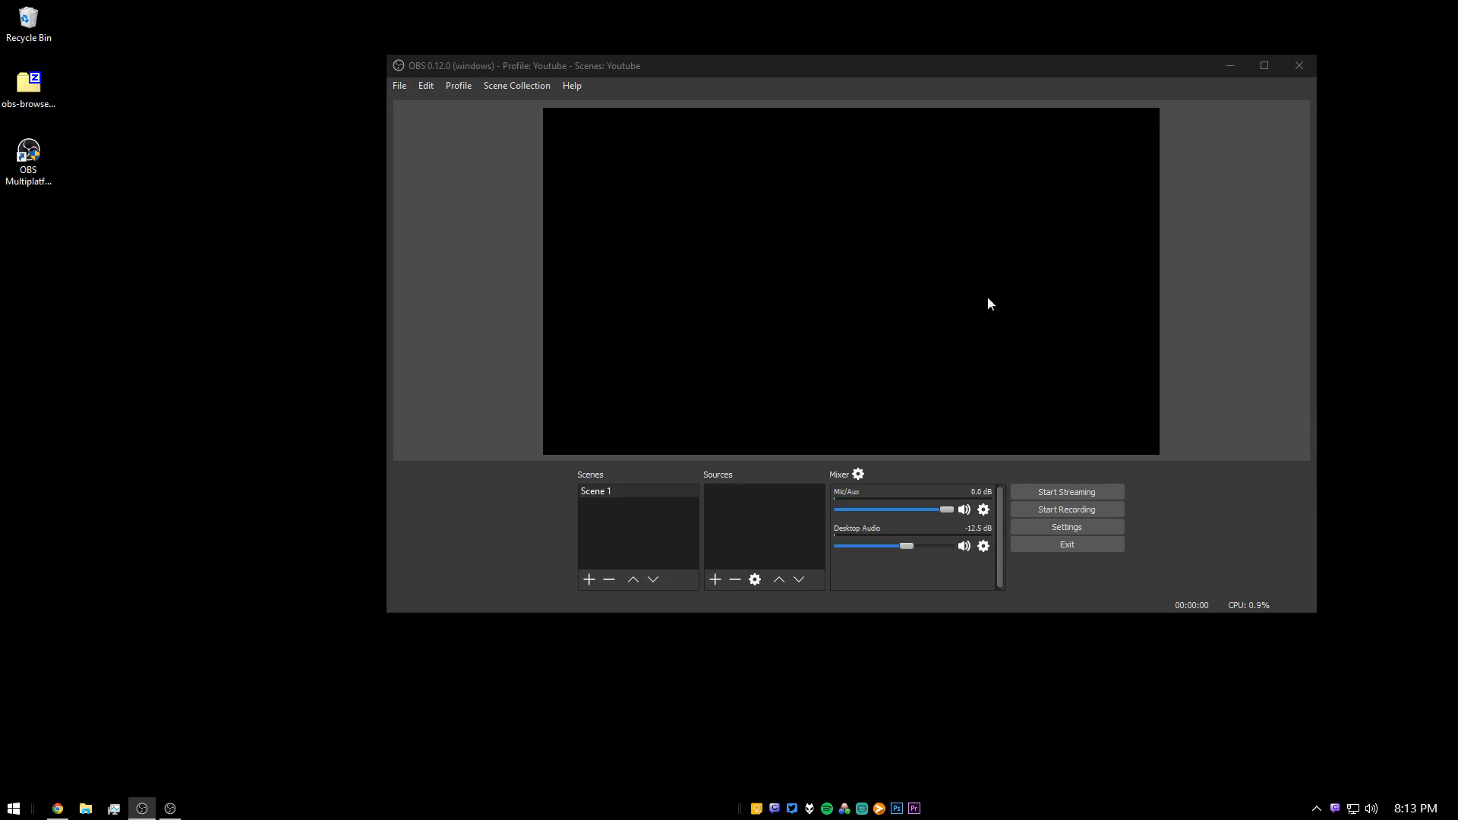
mouse_move(1089, 301)
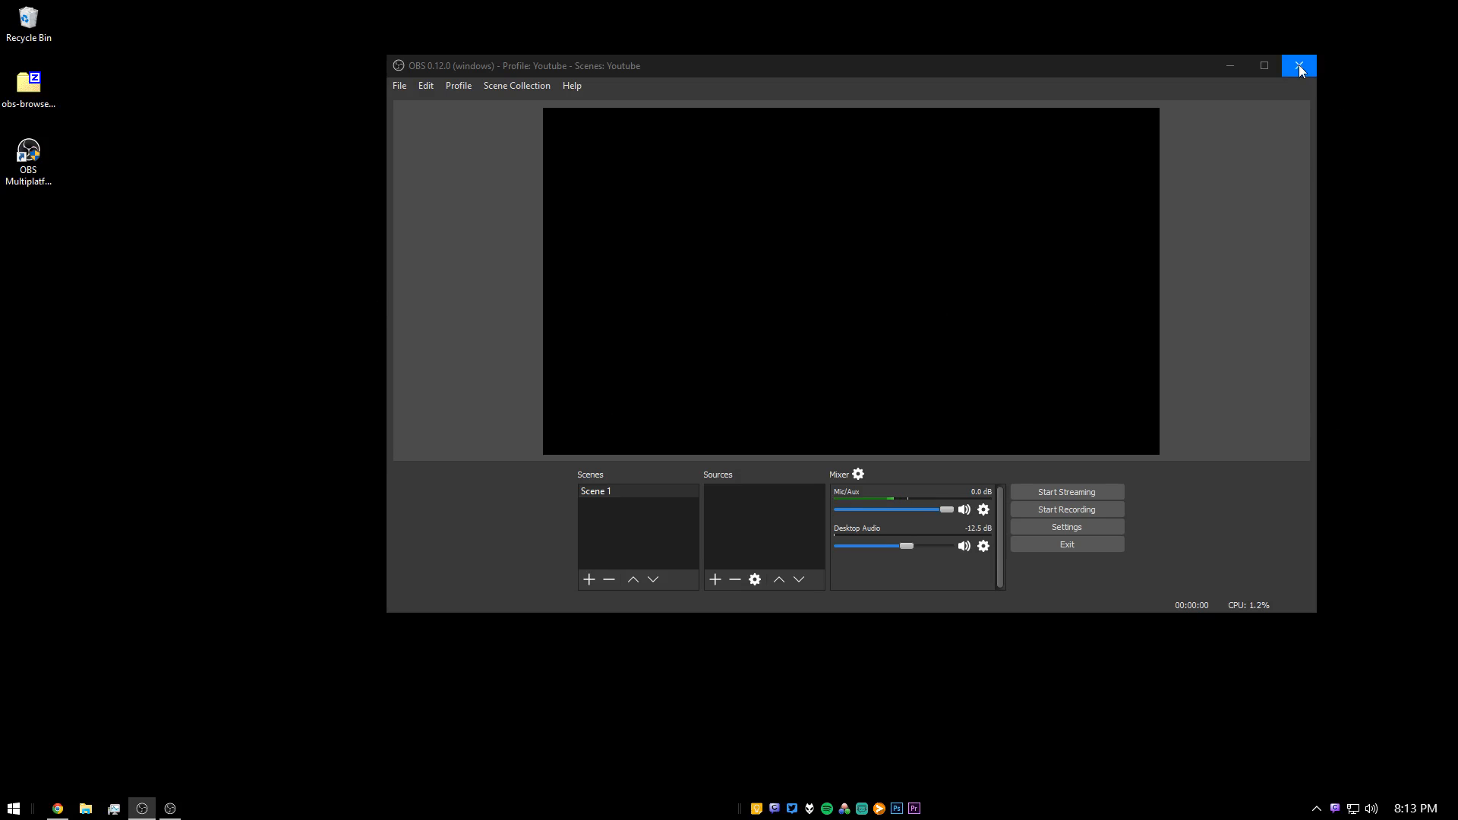
Step: Close the OBS Studio window so the browser plugin can be installed
click(1299, 65)
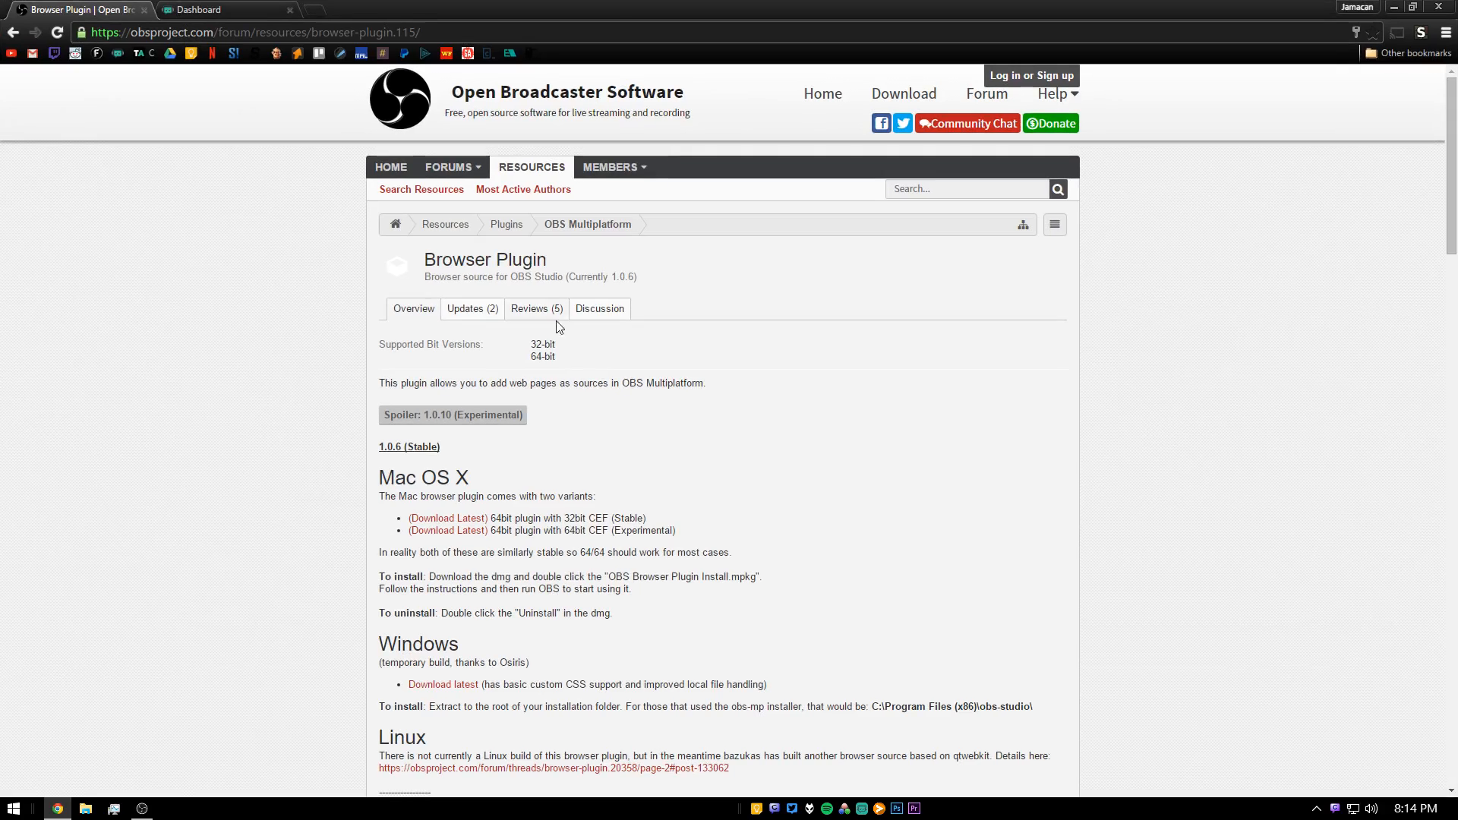
mouse_move(269, 339)
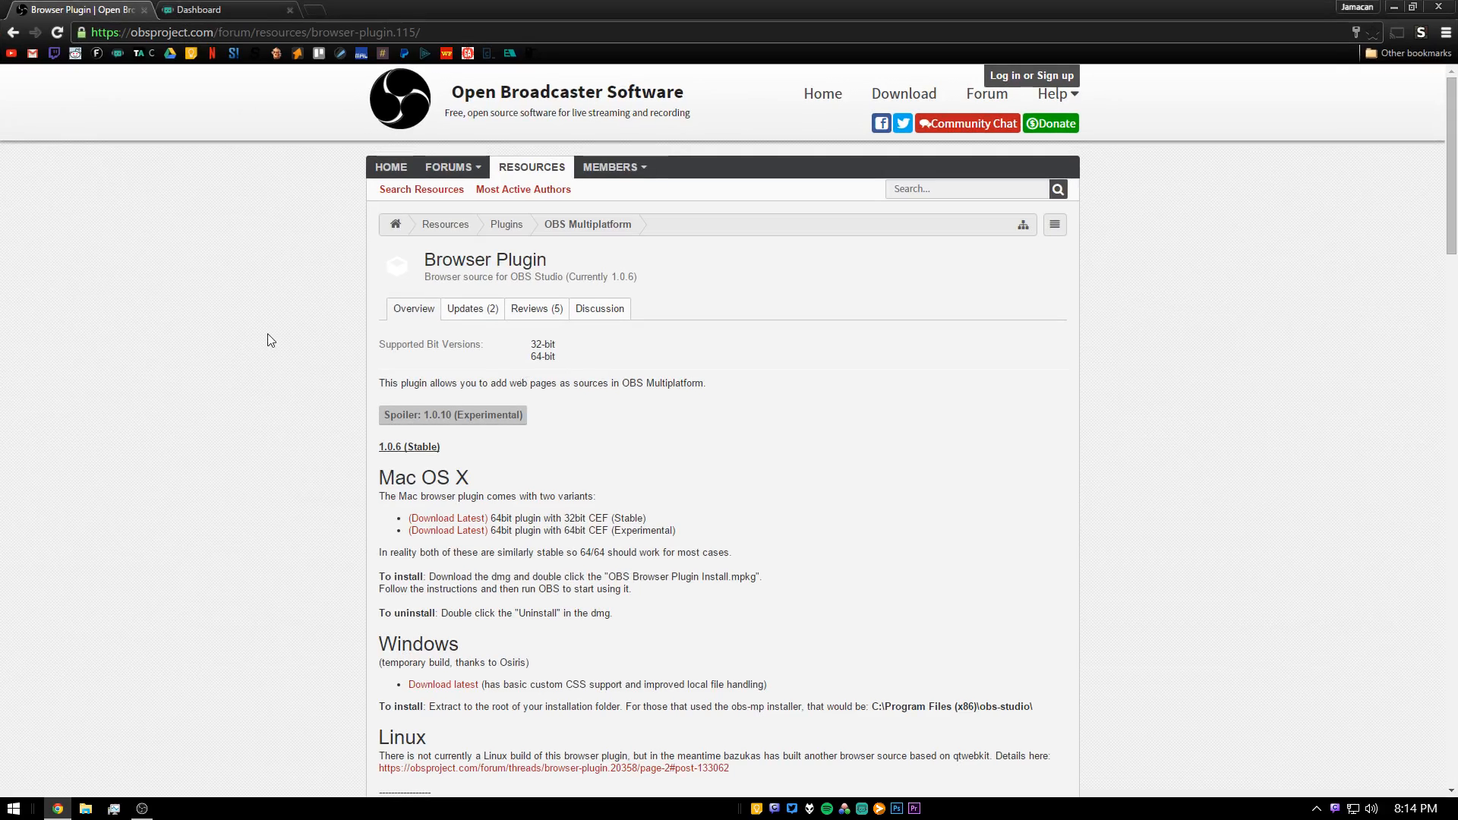
Step: Download the latest Windows build of the OBS Browser Plugin from the plugin page
scroll(down, 3)
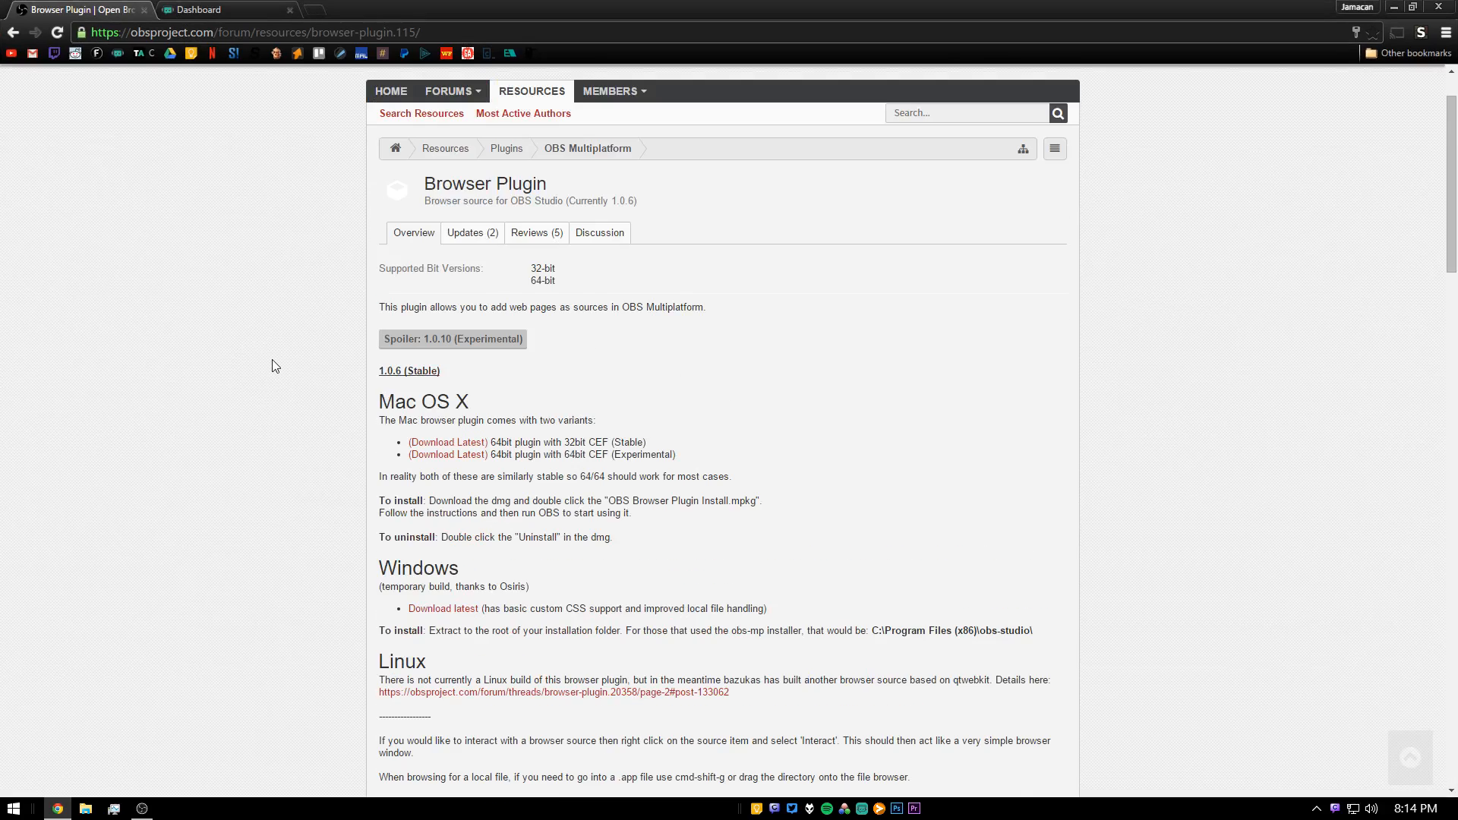
mouse_move(504, 423)
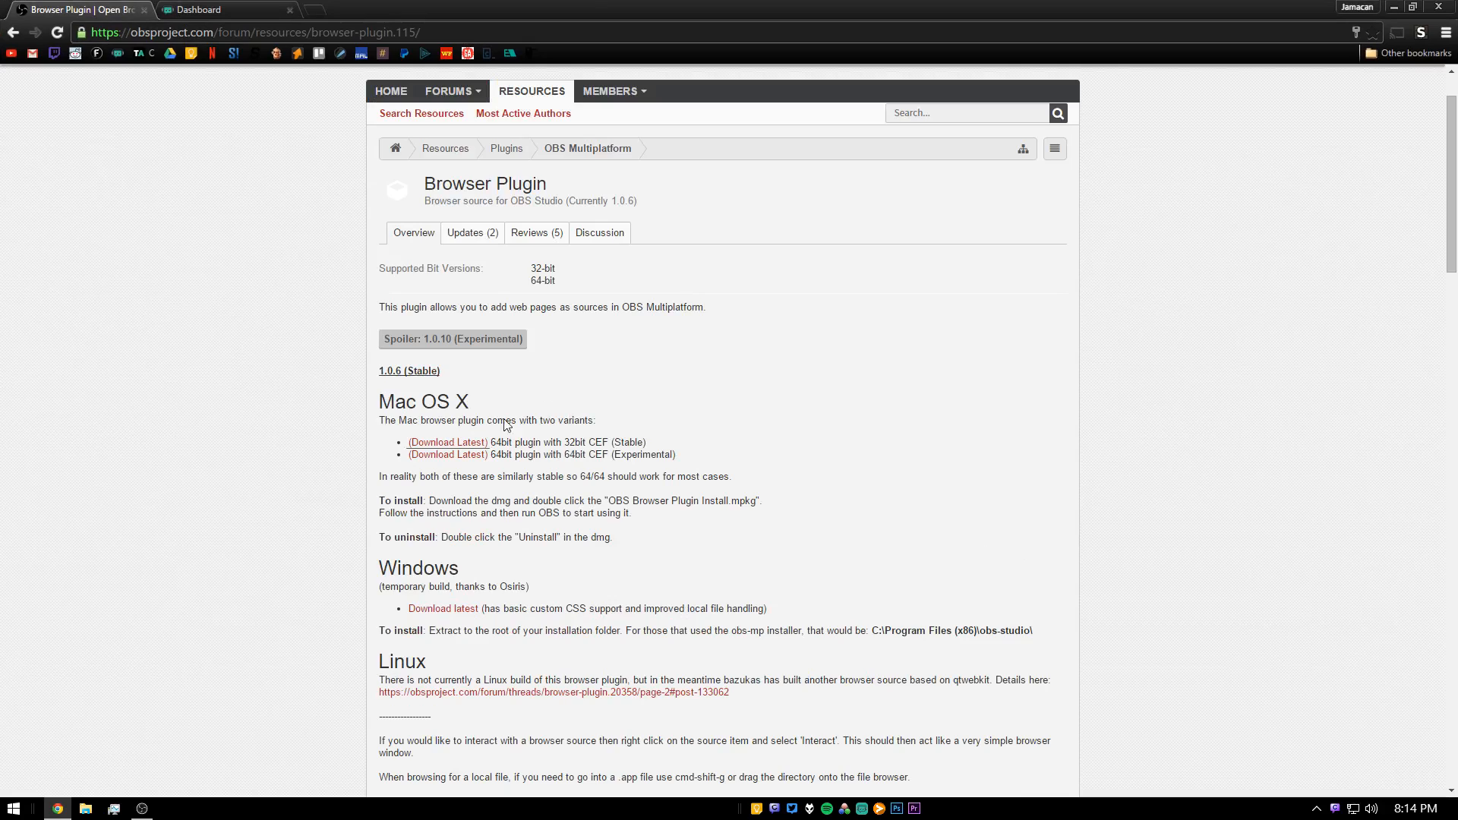
mouse_move(508, 500)
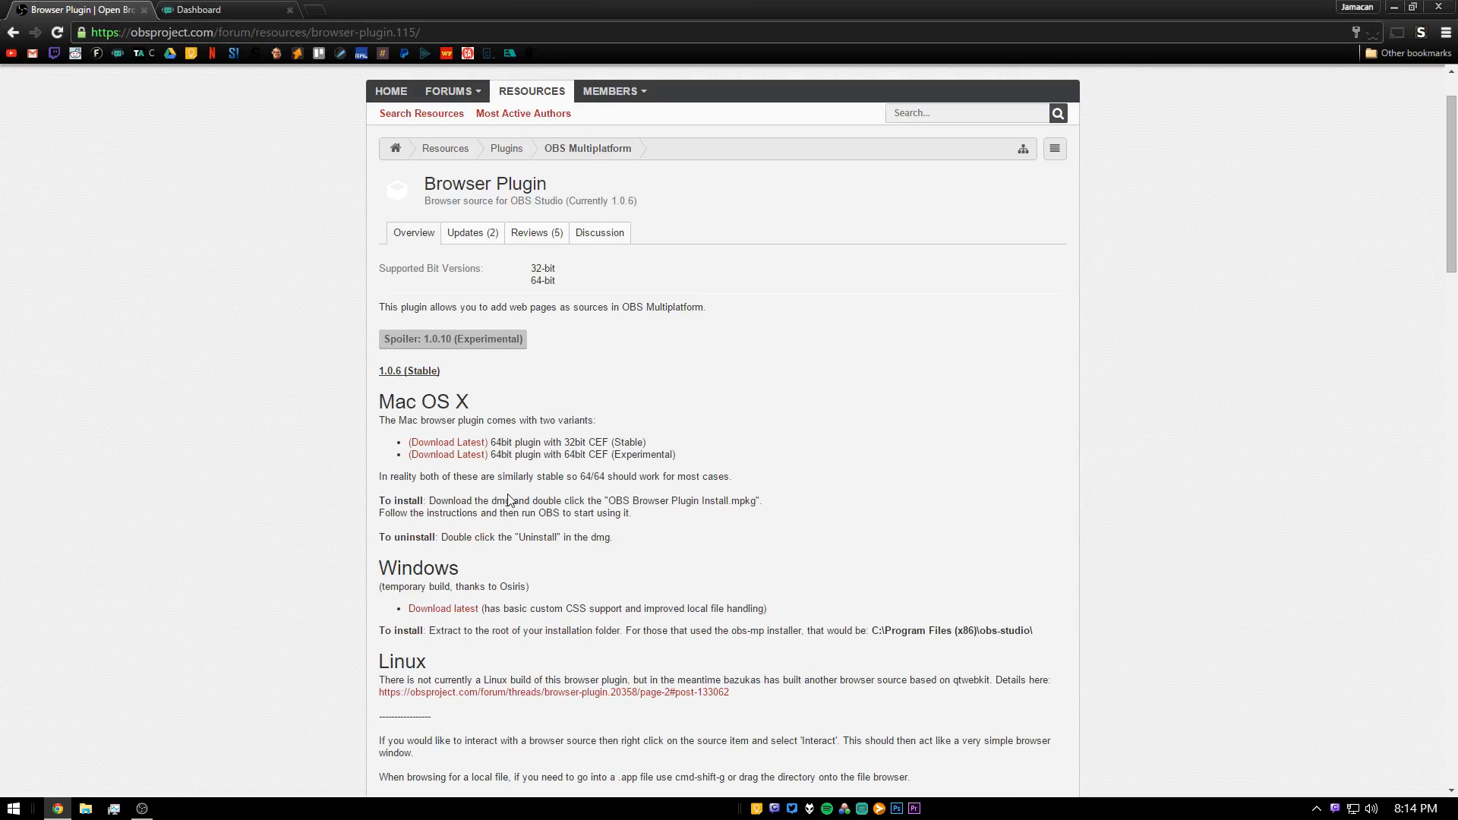
mouse_move(488, 579)
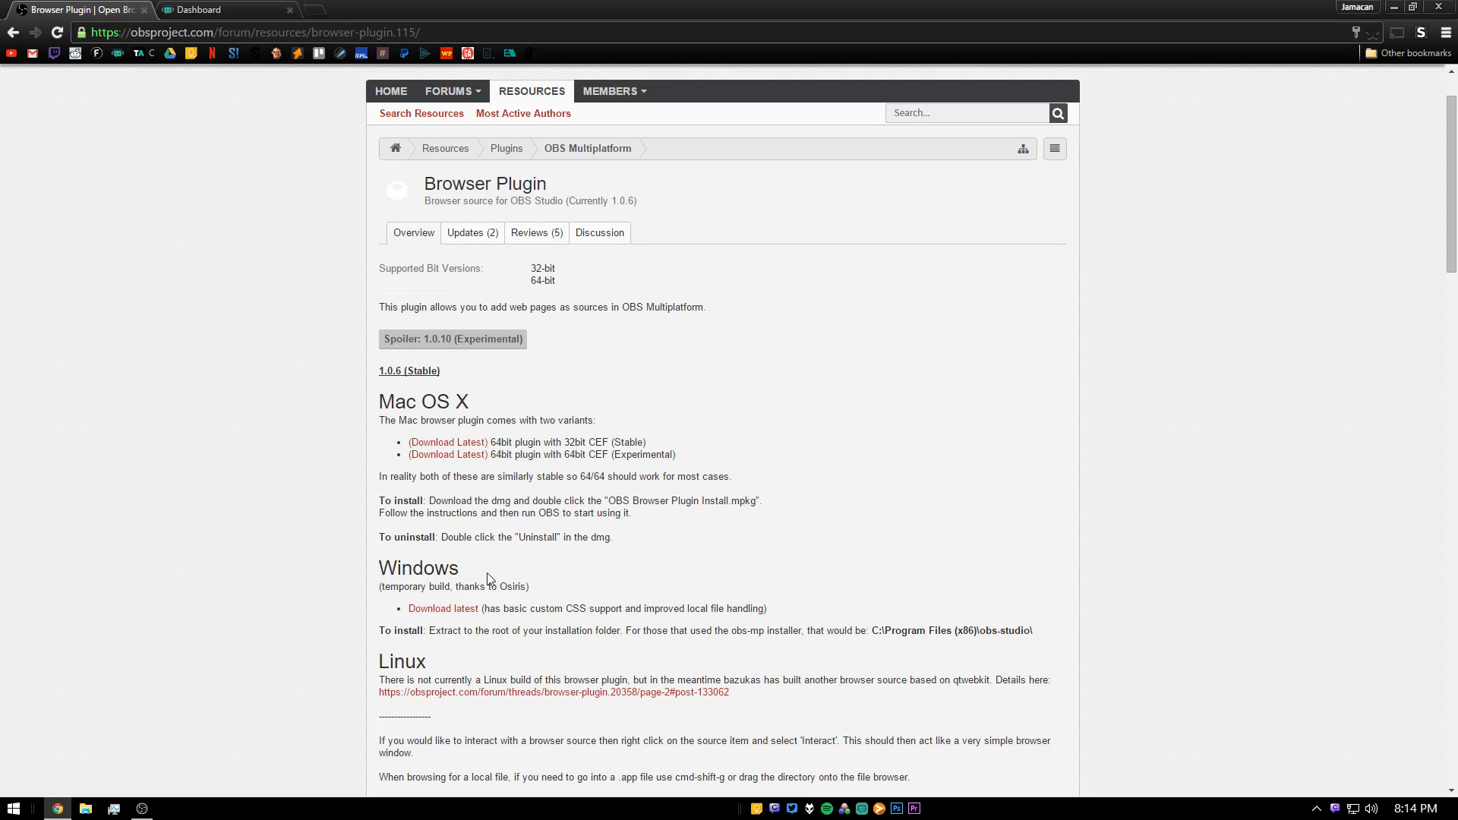
mouse_move(443, 608)
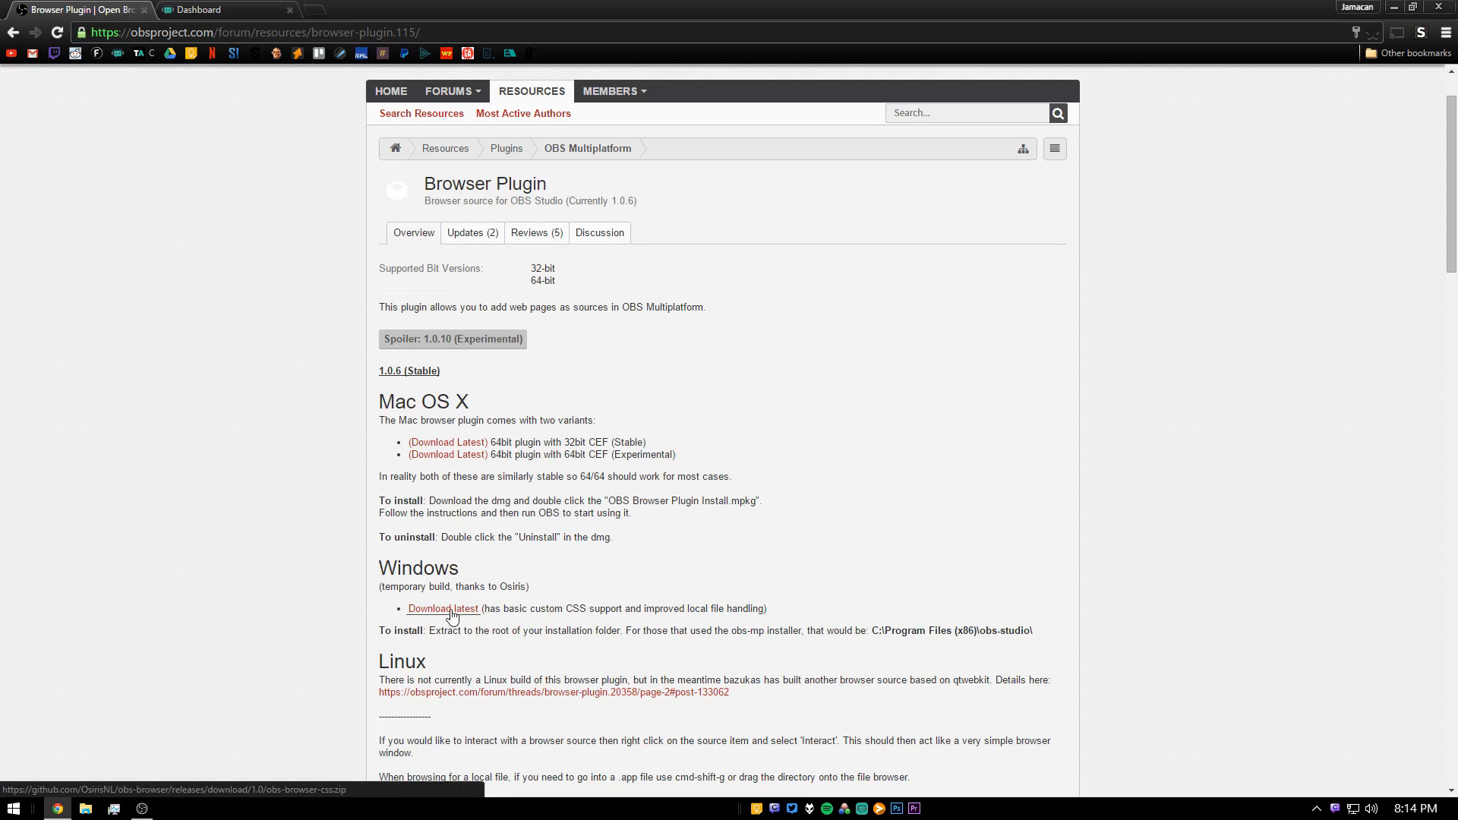
click(1412, 8)
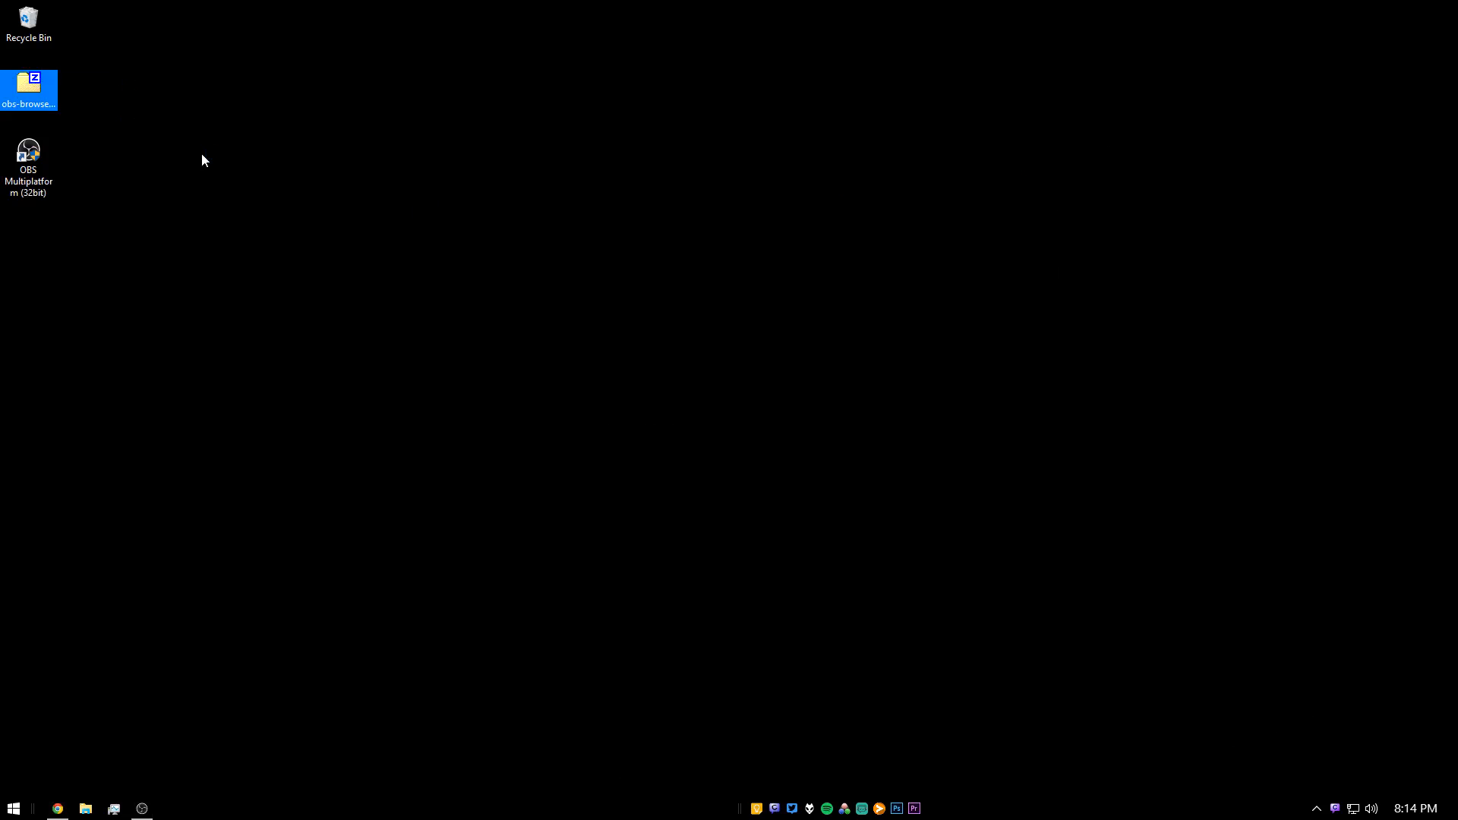
mouse_move(70, 99)
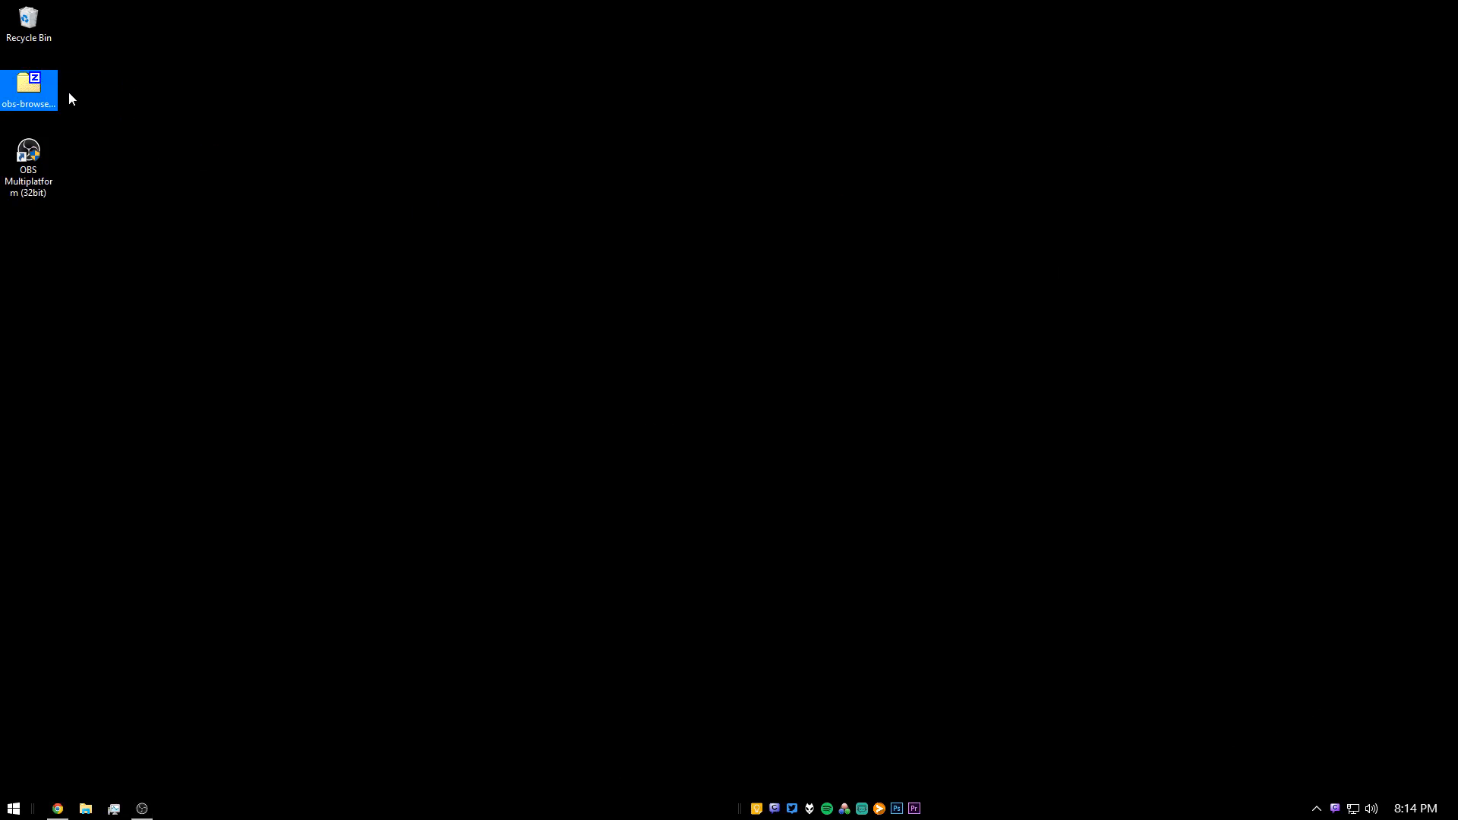
mouse_move(119, 740)
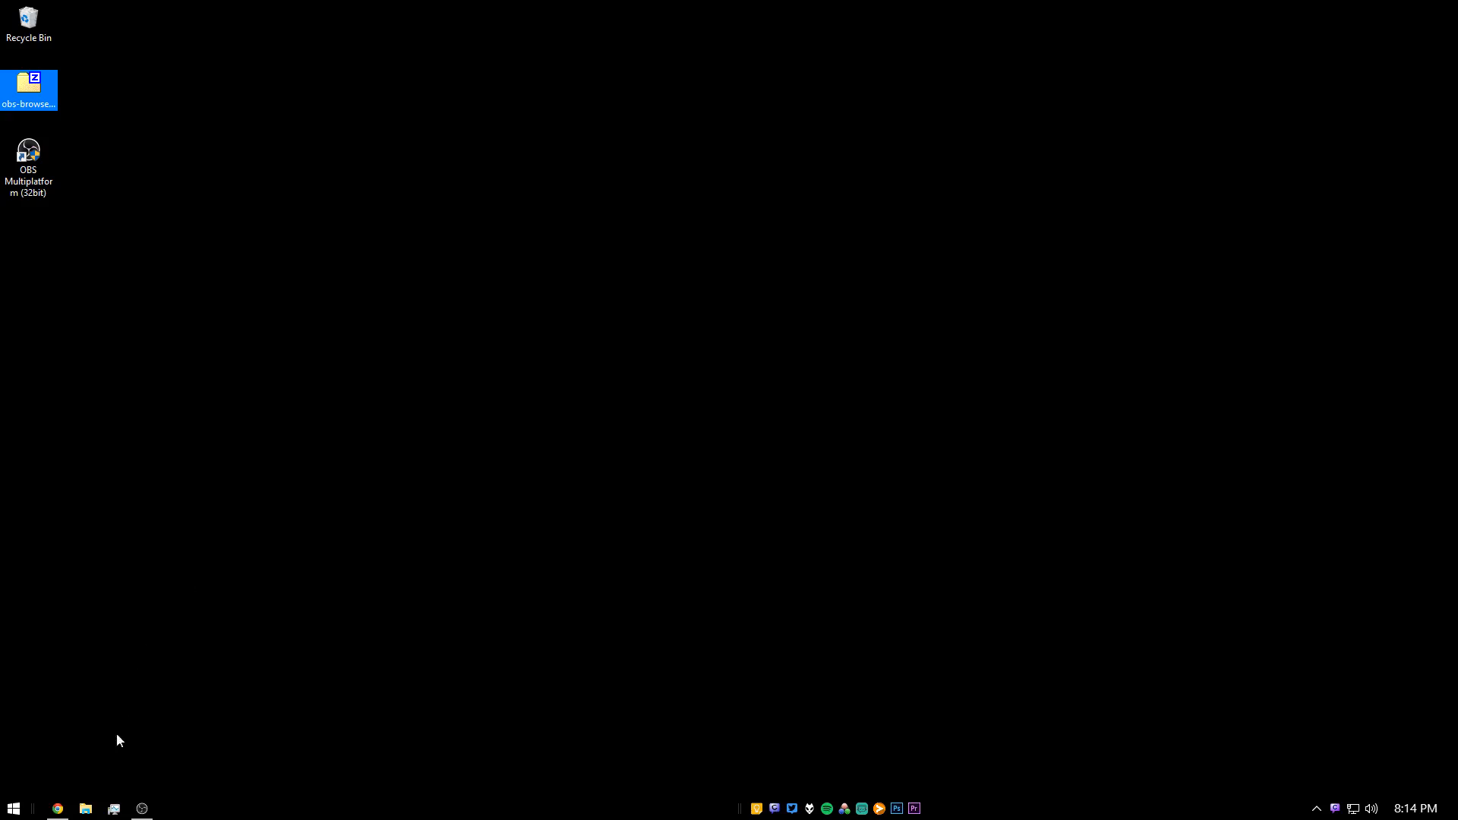
Step: Open obs-browser-css.zip from the desktop in 7-Zip, allowing it through User Account Control
double_click(29, 84)
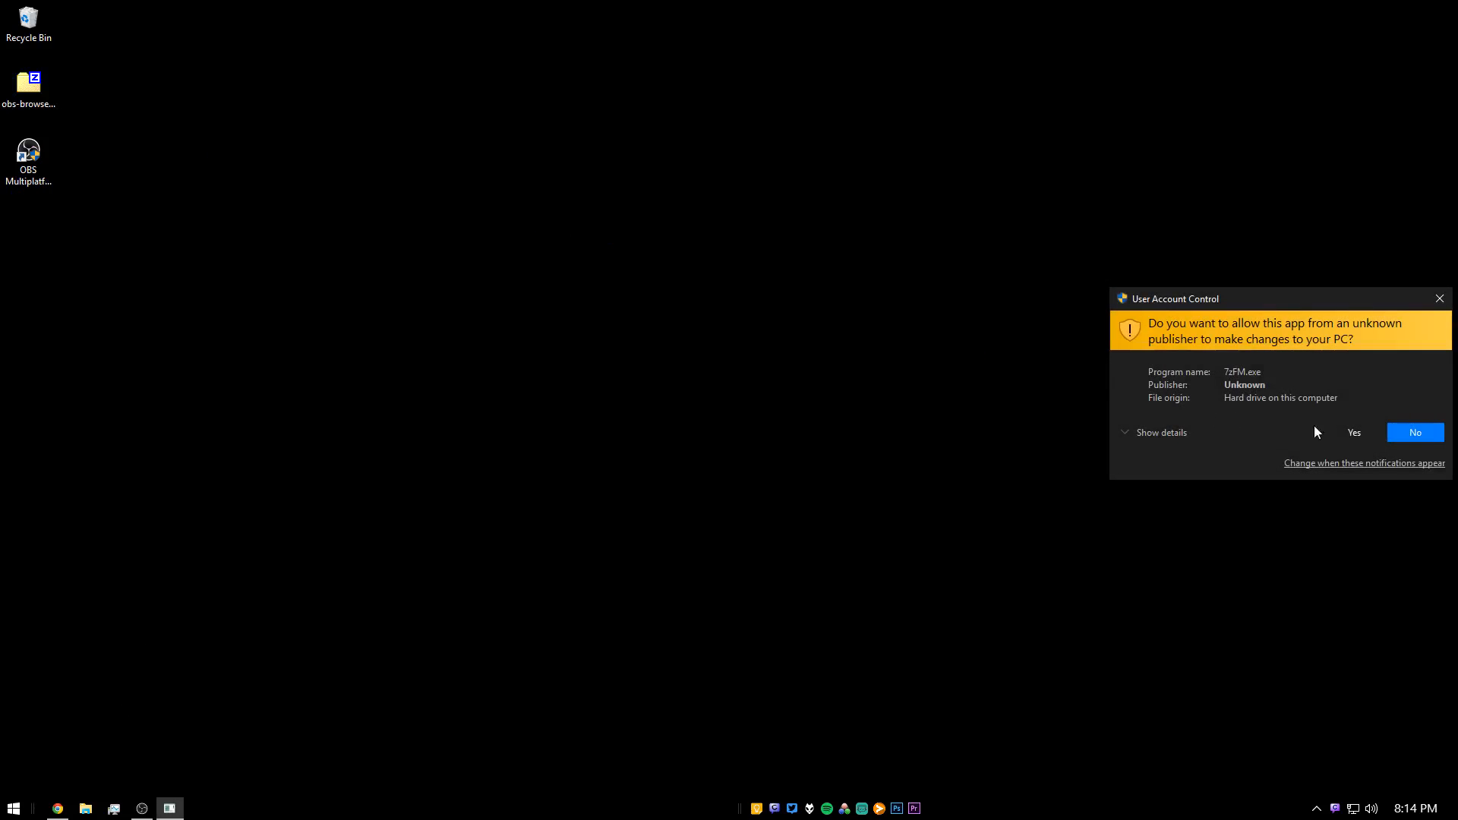
click(1353, 432)
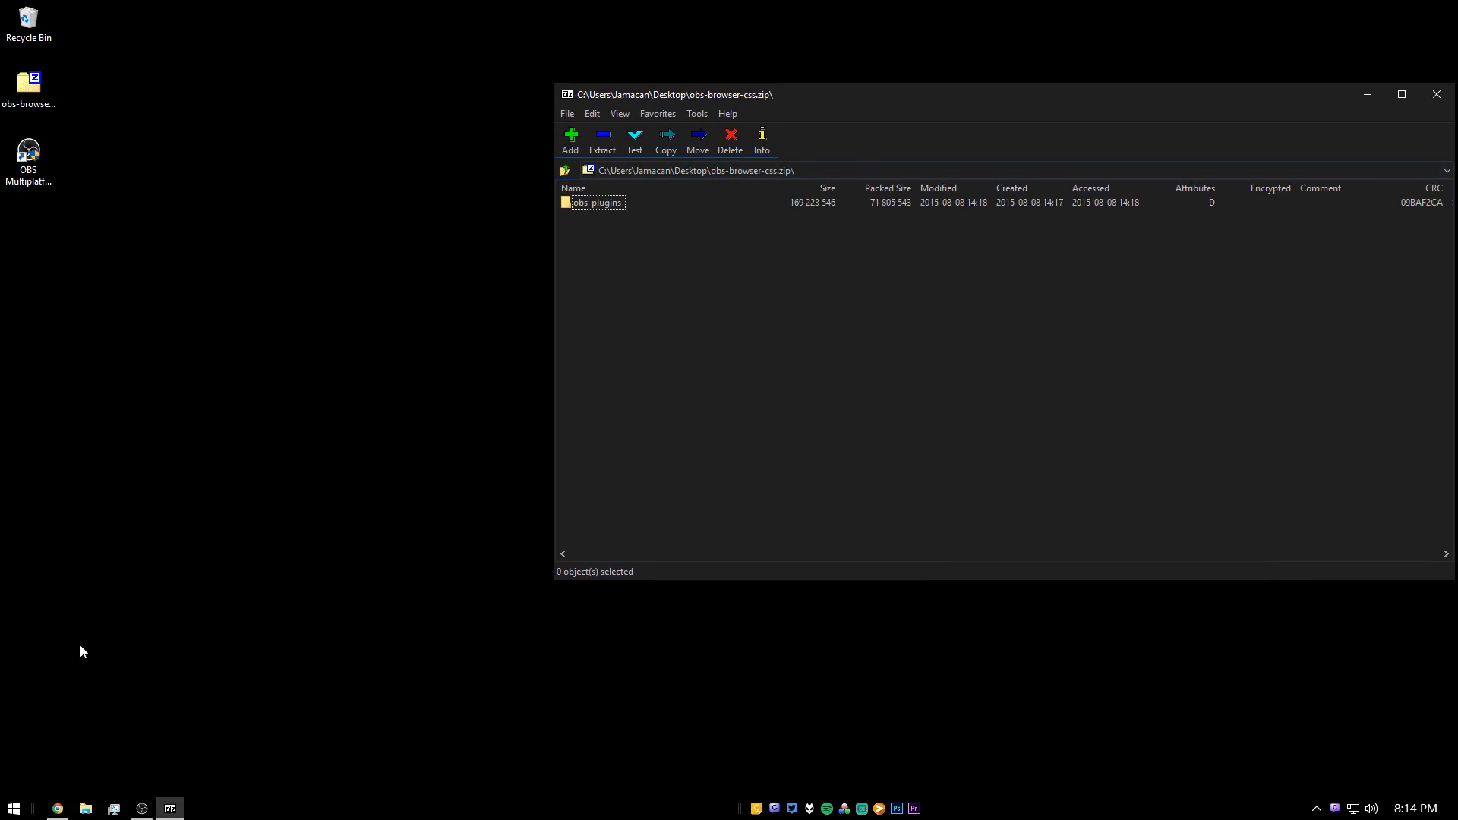
mouse_move(14, 807)
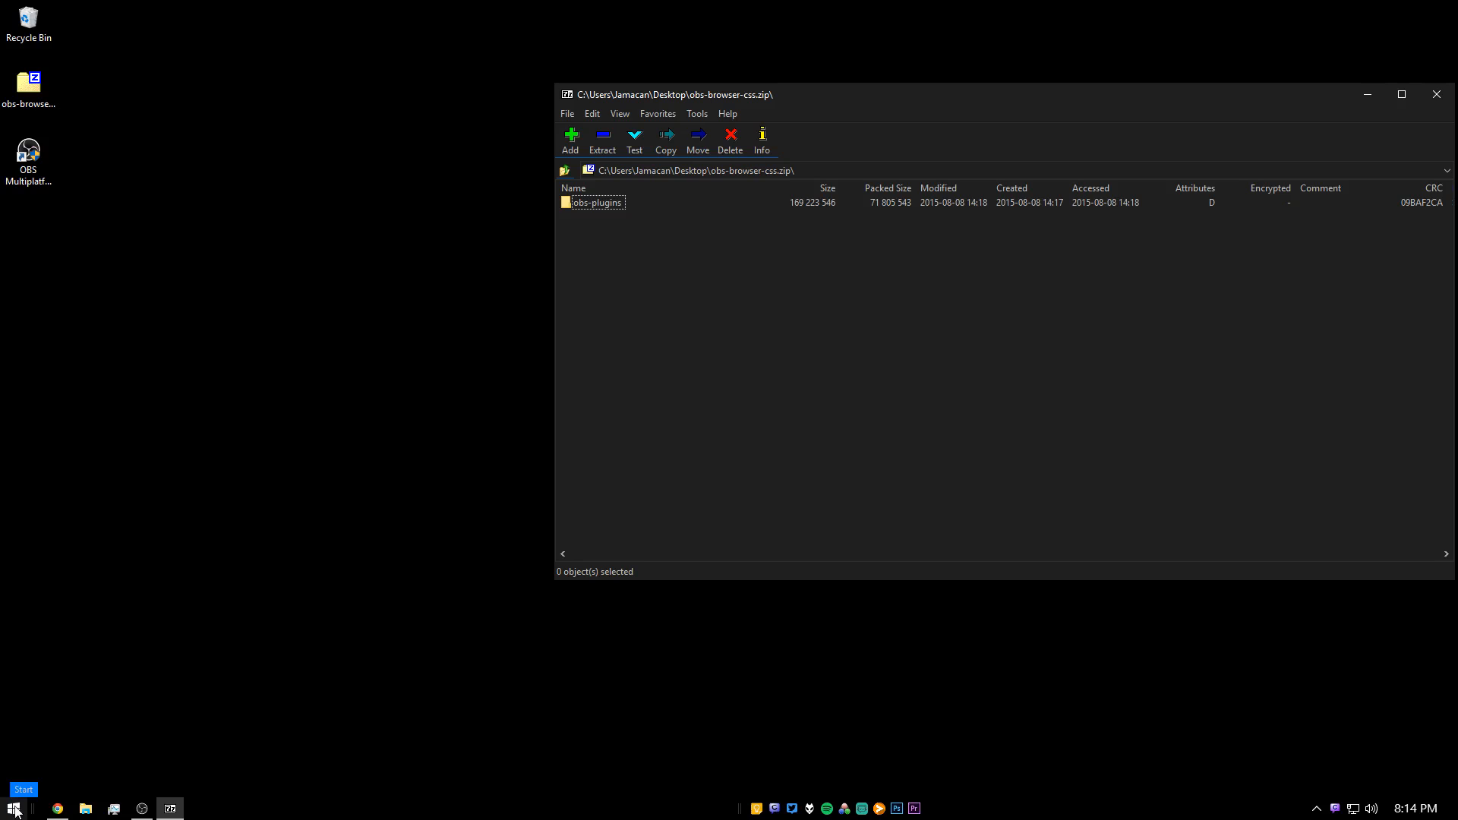
click(16, 803)
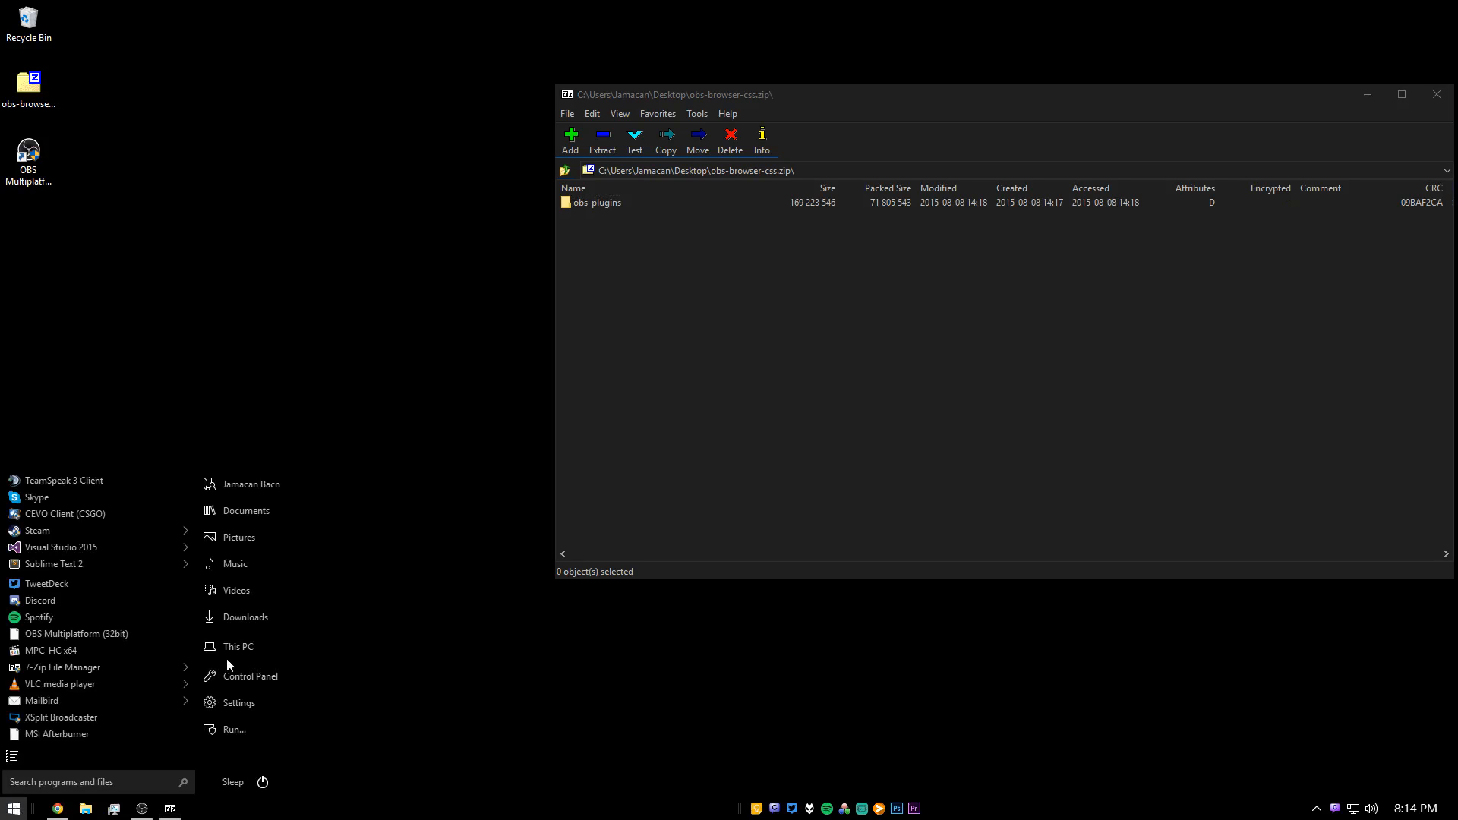
Step: Browse through This PC and Local Disk (C:) to Program Files (x86)\obs-studio
click(238, 646)
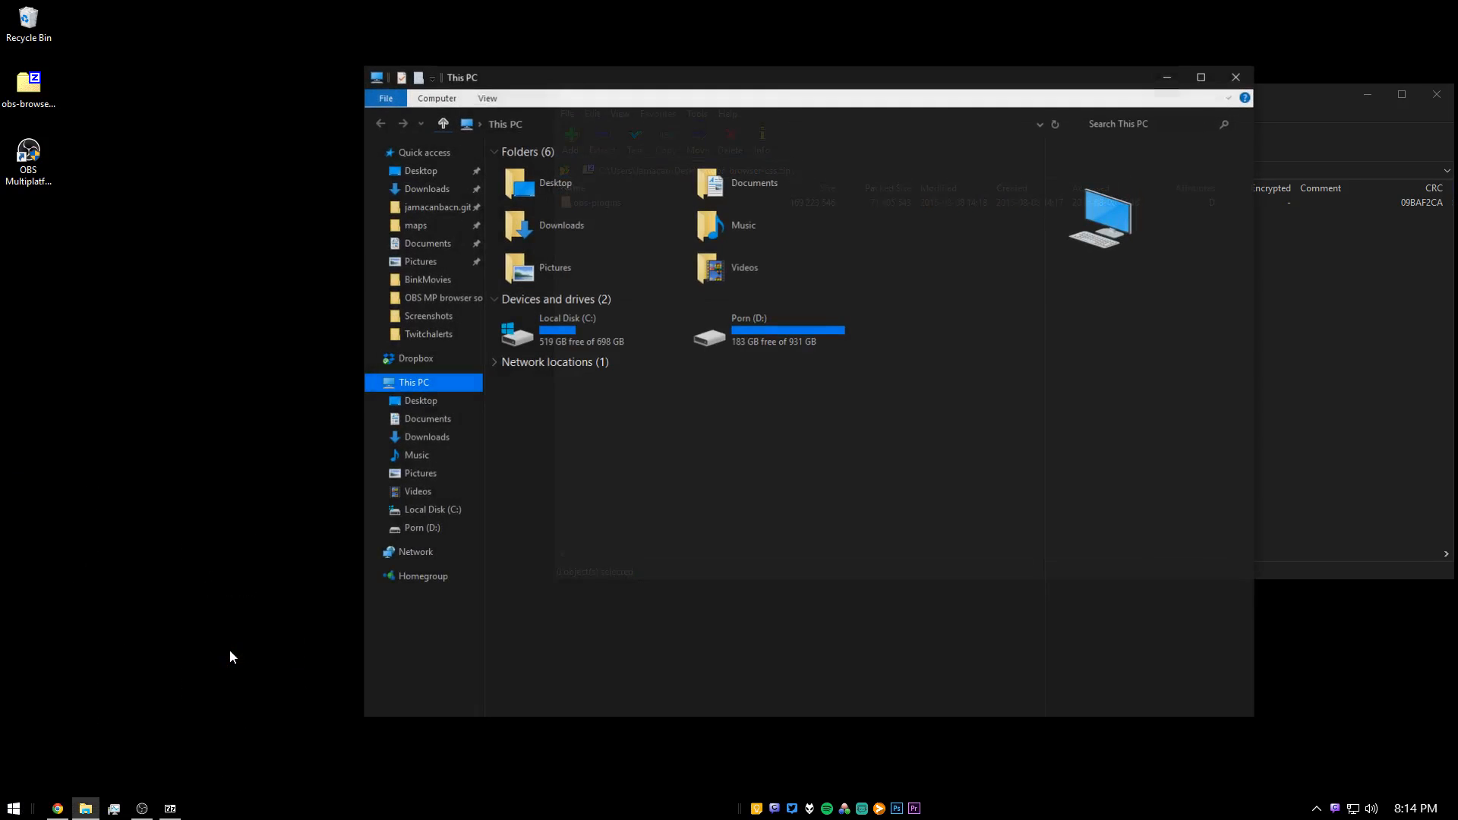
click(568, 330)
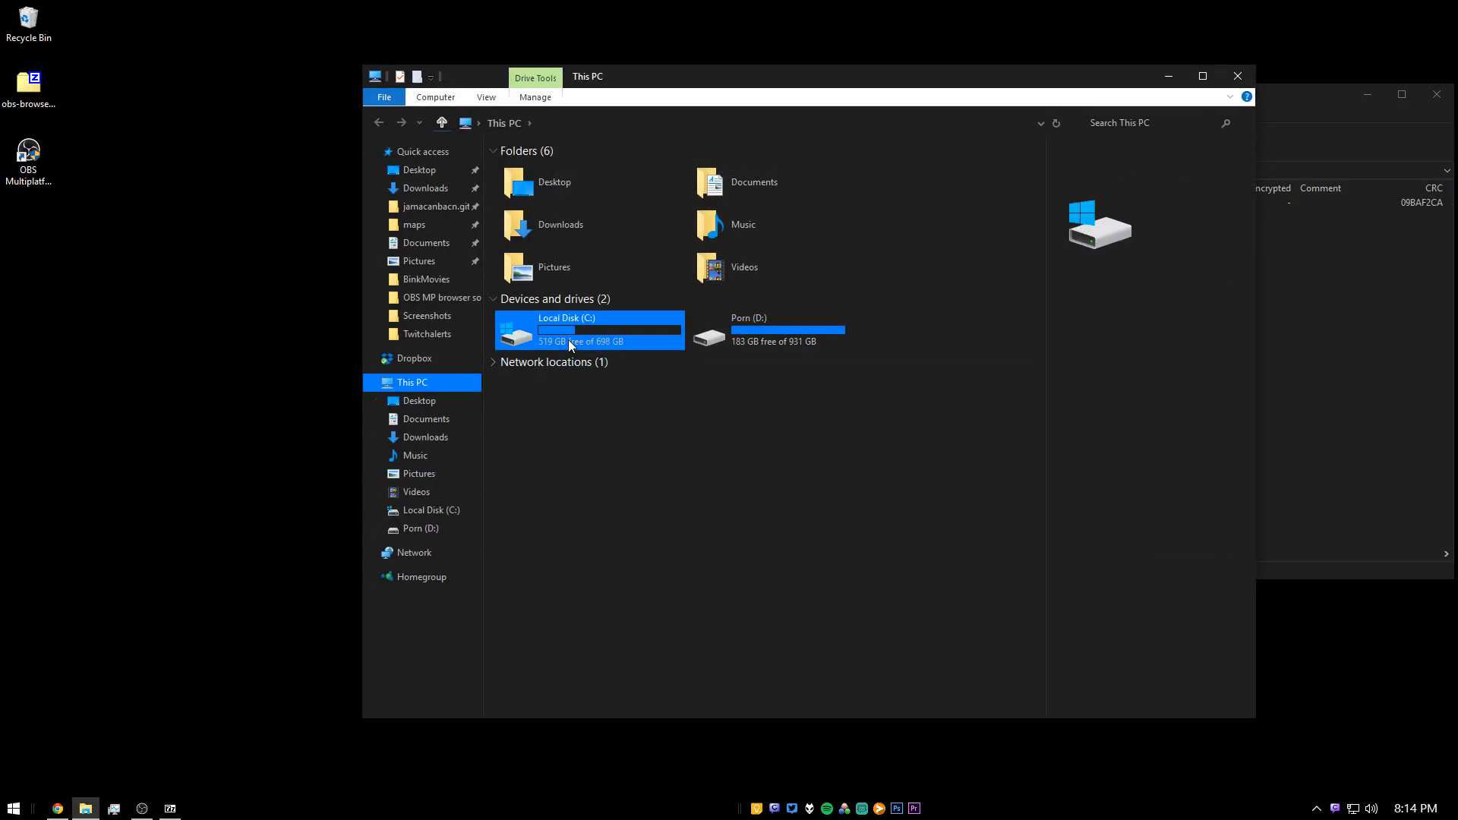
double_click(567, 331)
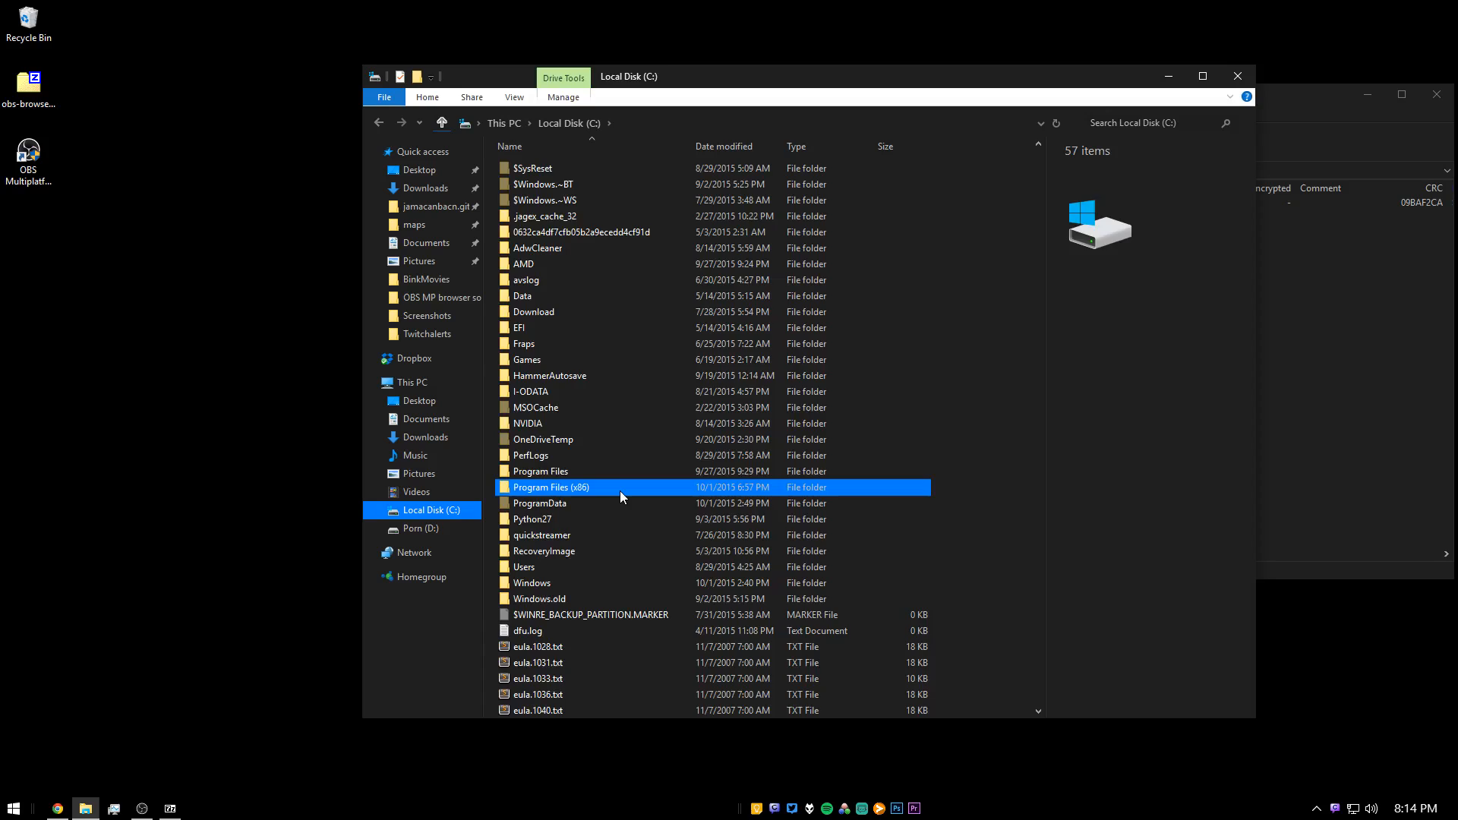
double_click(552, 488)
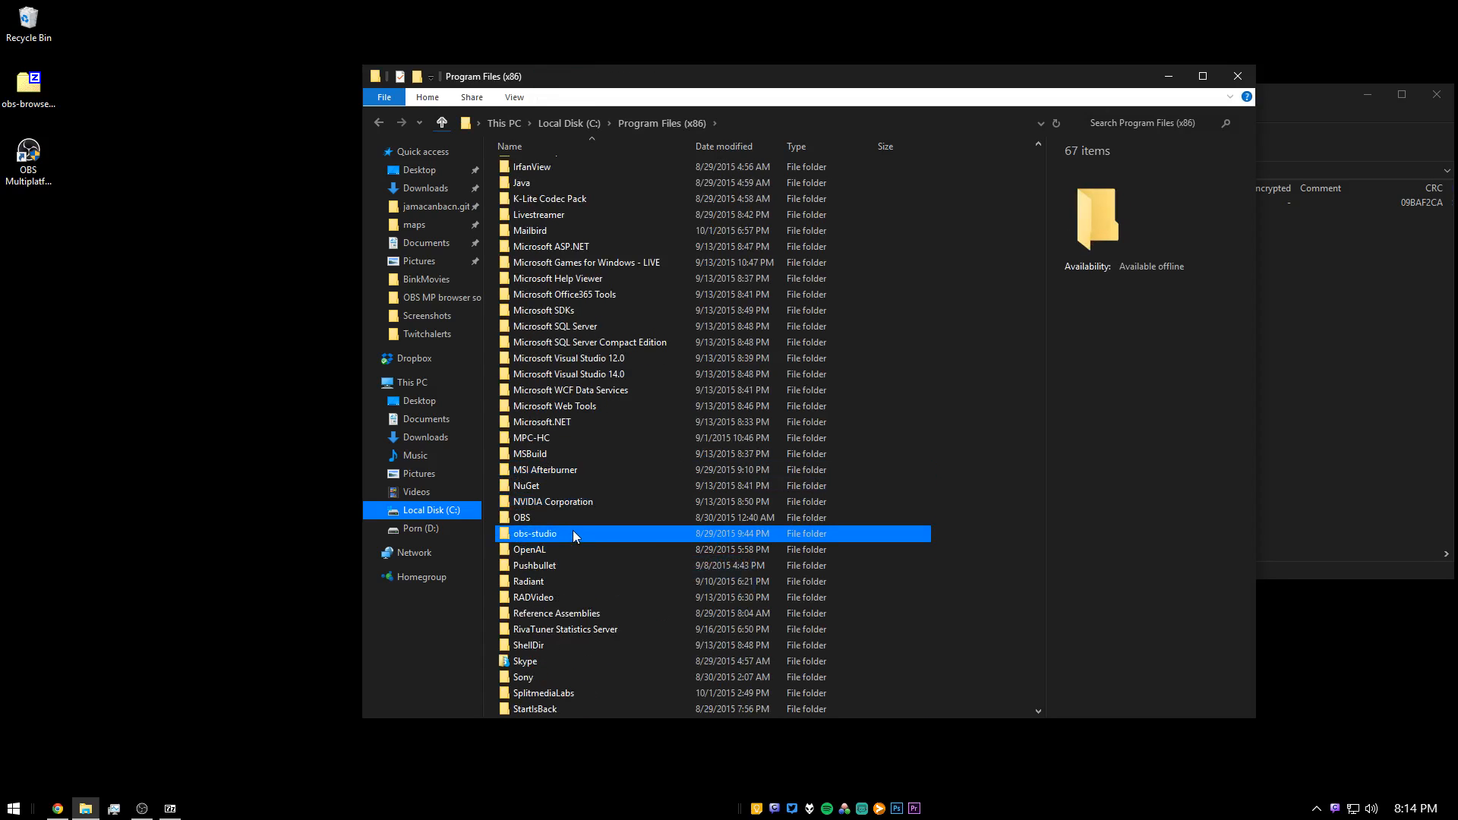
double_click(535, 533)
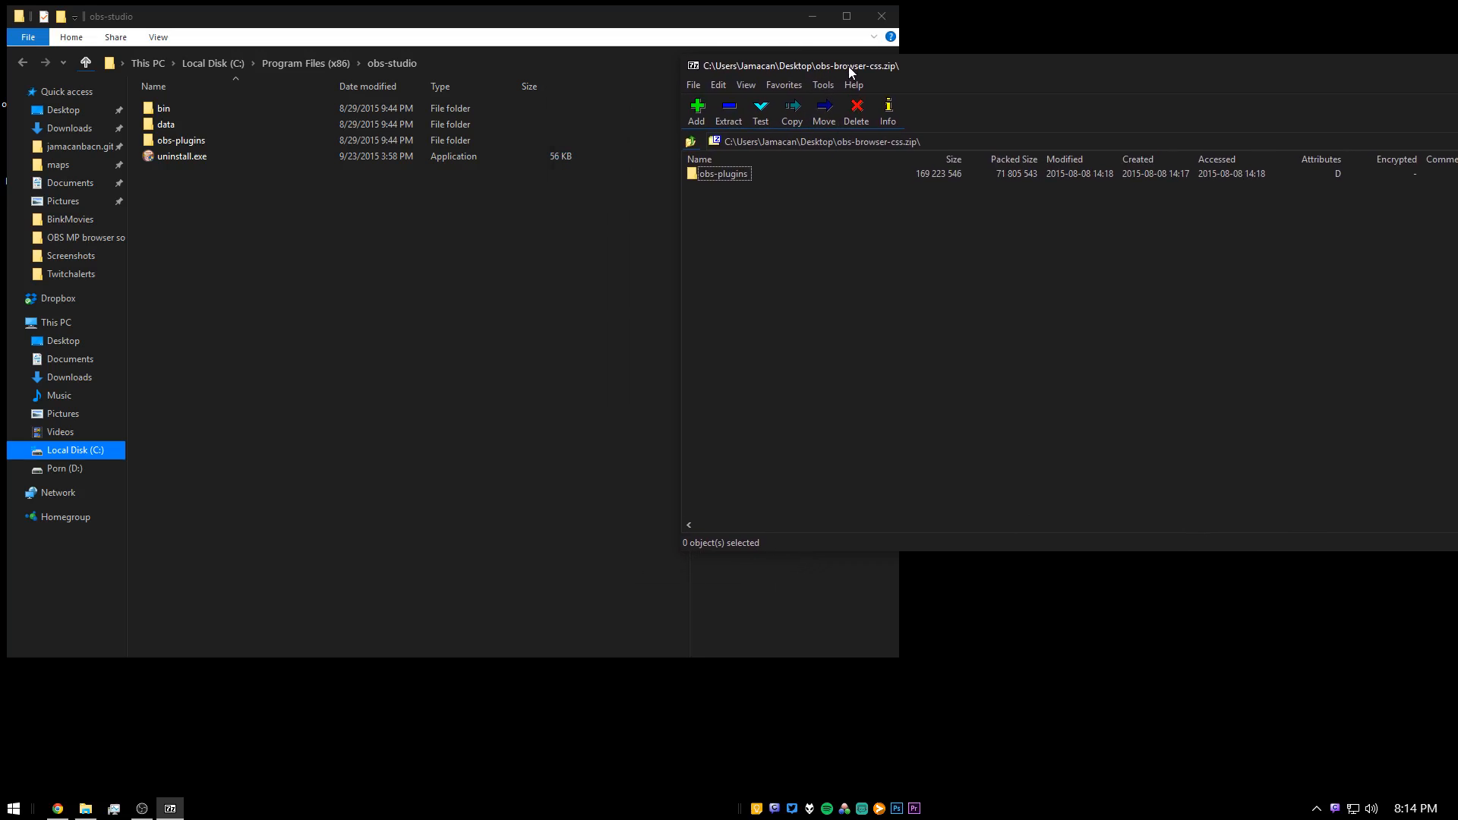
Step: Copy the archive's obs-plugins folder into obs-studio, overwriting existing files, then close 7-Zip
click(724, 173)
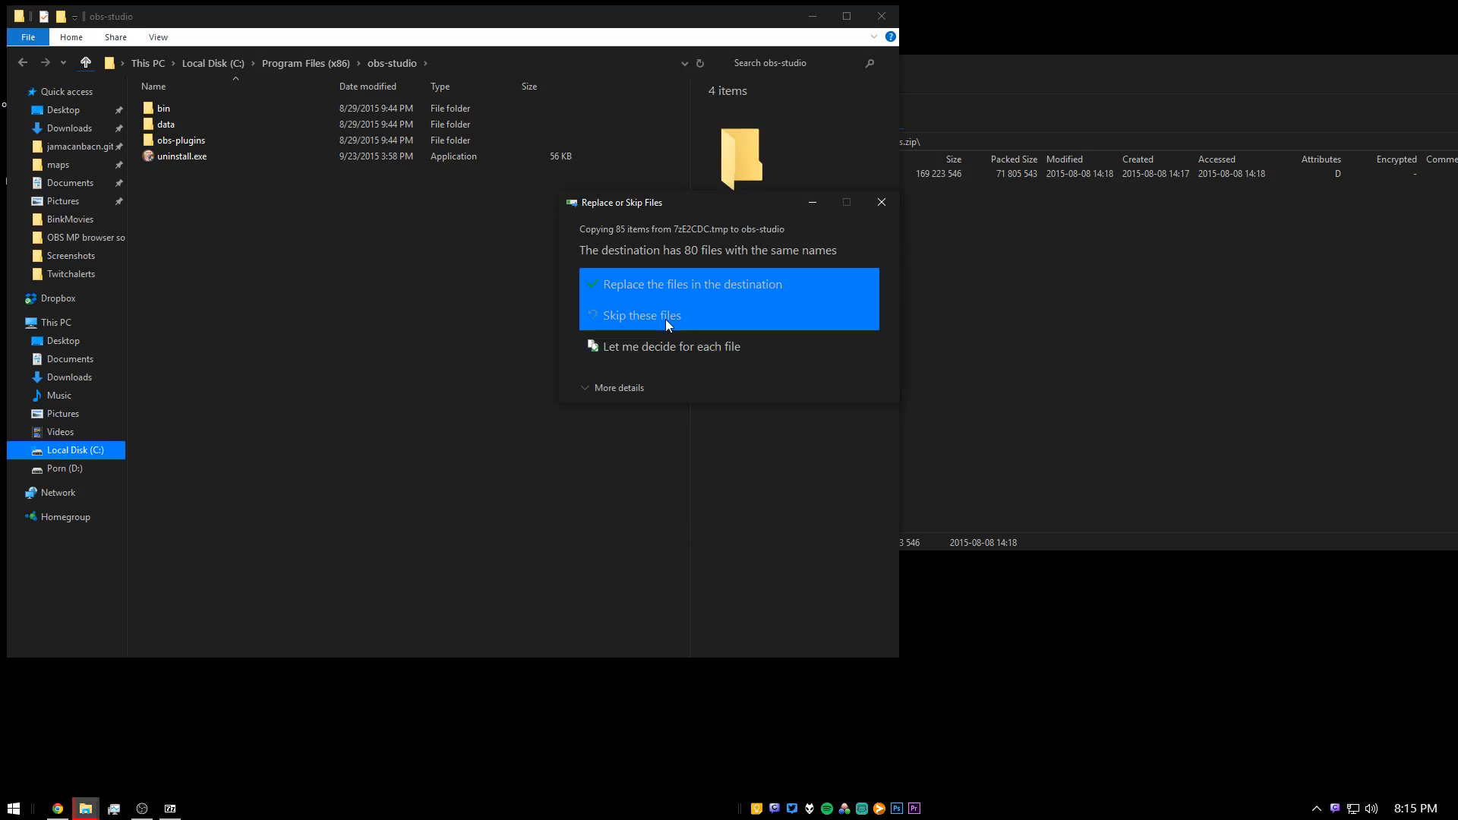
click(692, 284)
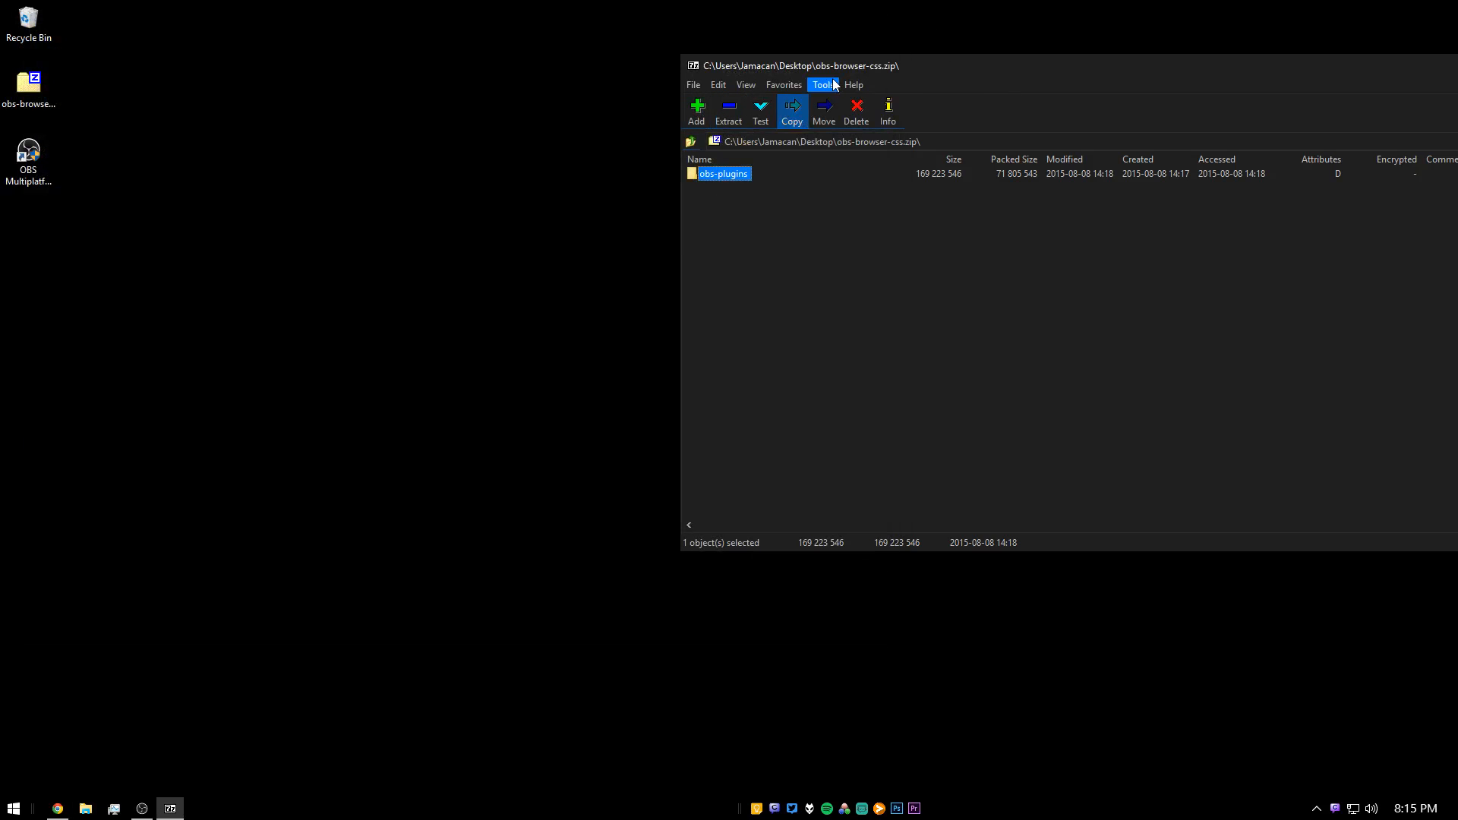
click(1404, 9)
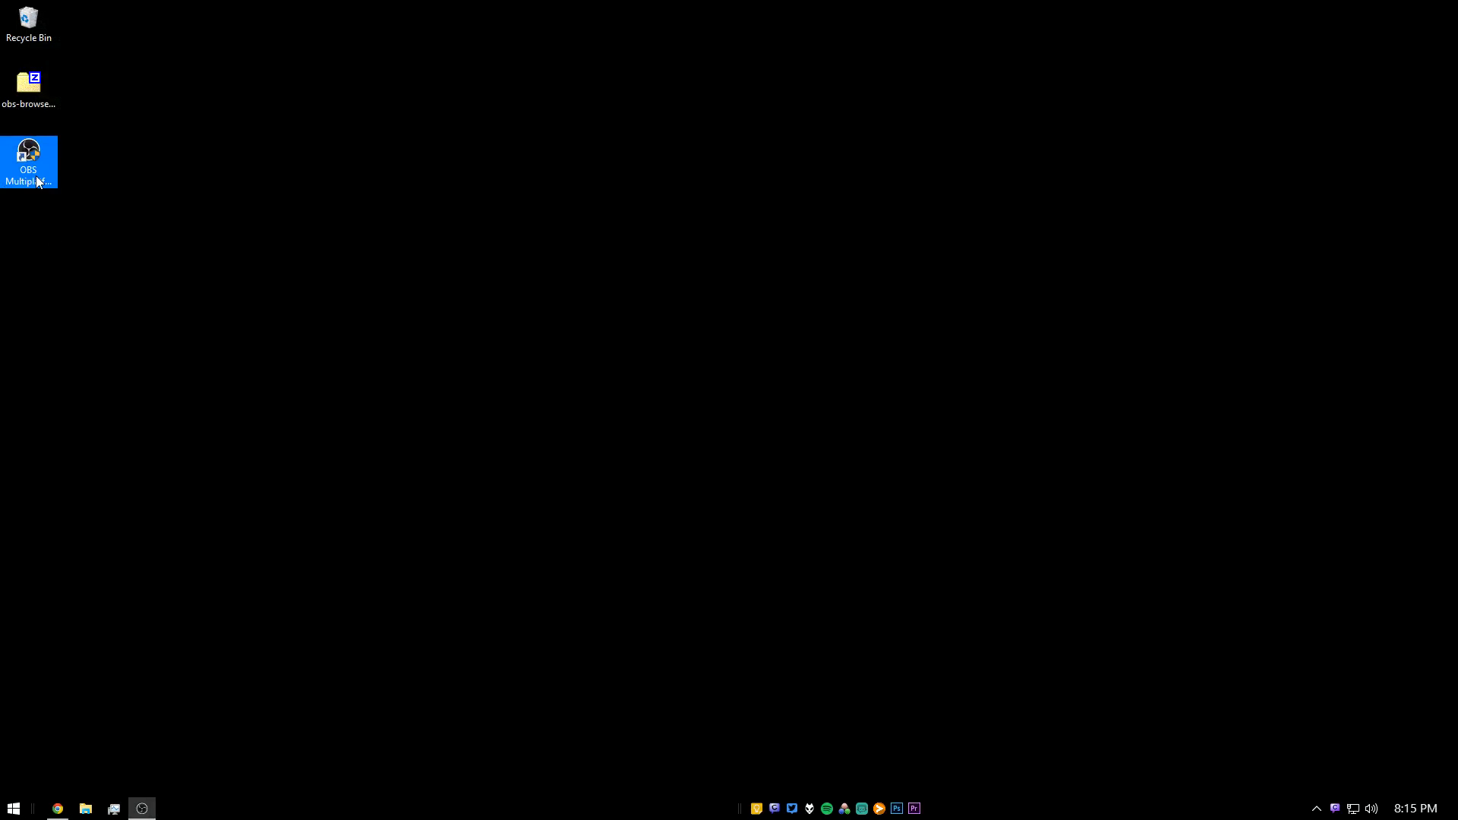
Step: Relaunch OBS and add a BrowserSource named 'ccccc' under Sources
double_click(28, 161)
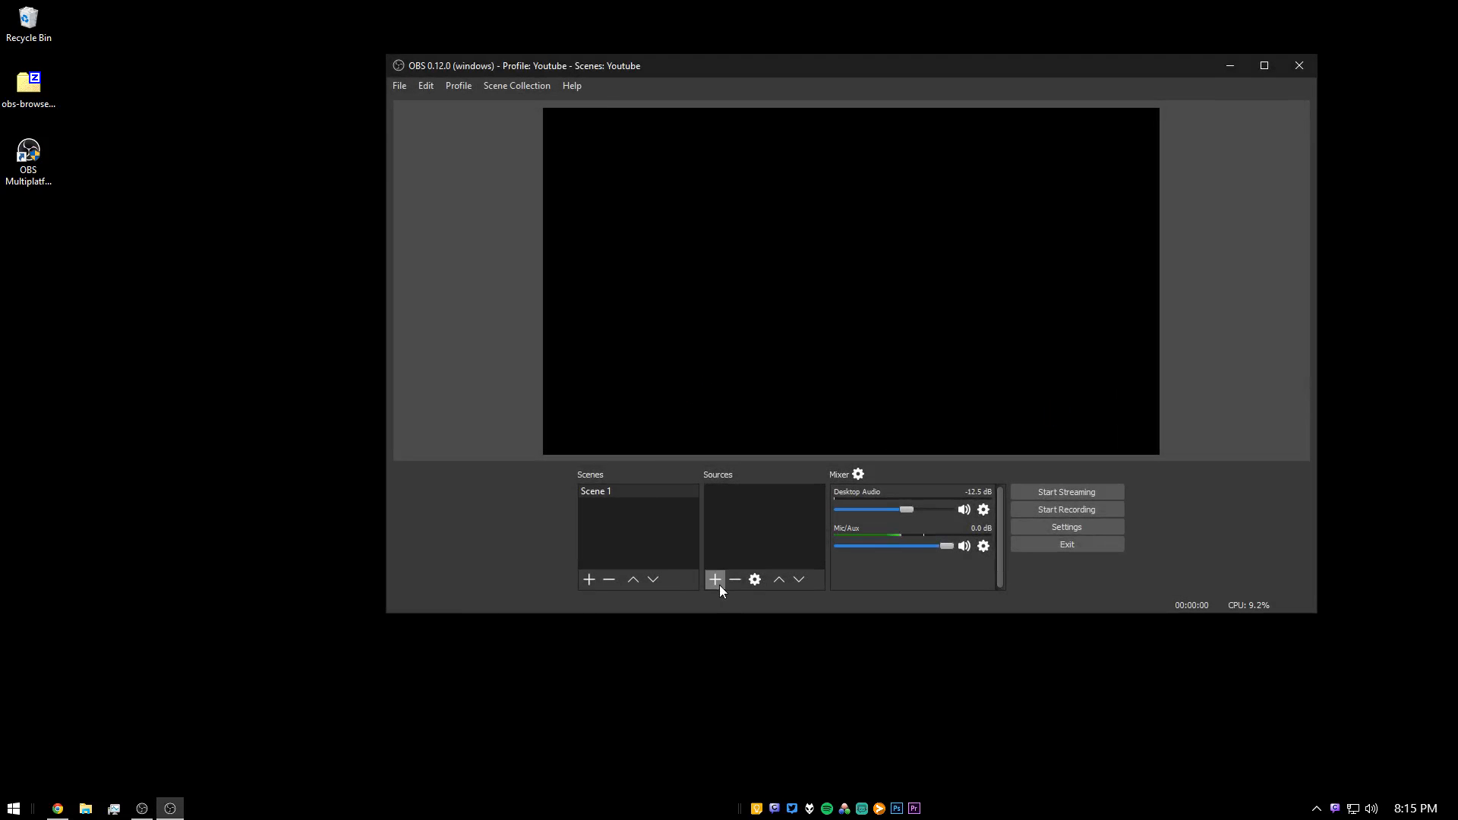
click(713, 579)
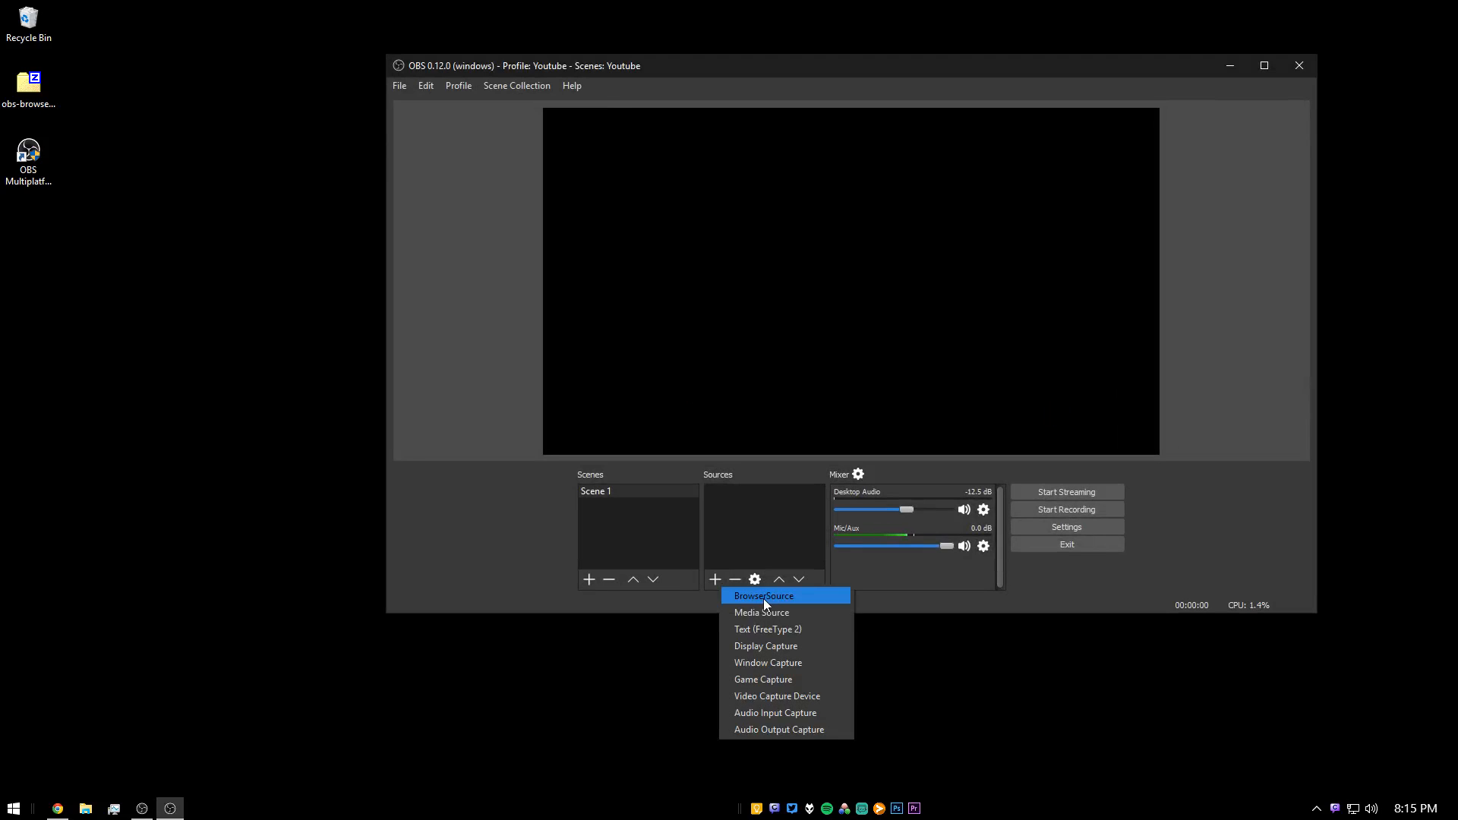
click(763, 595)
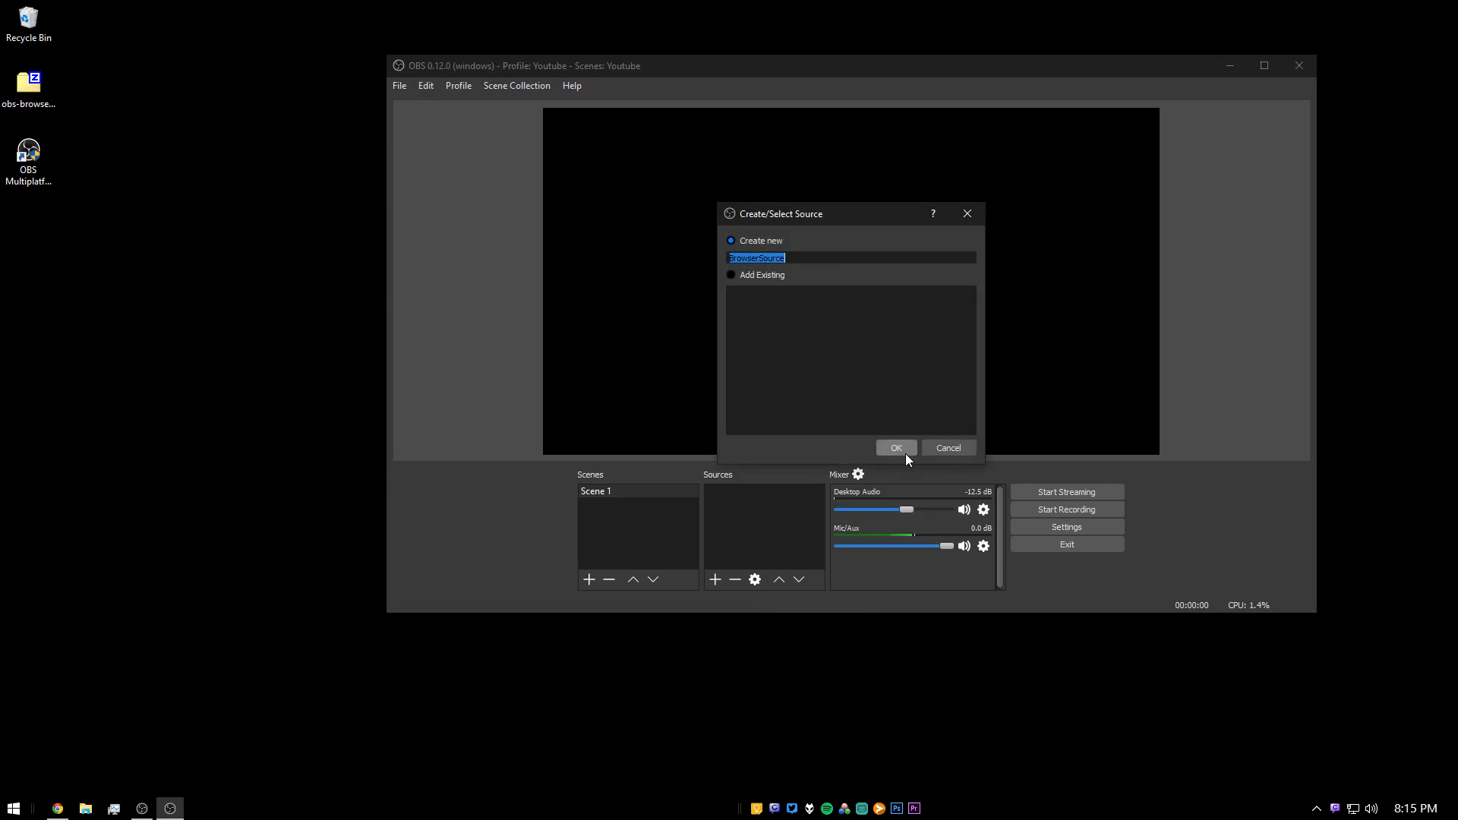
text(ccccc)
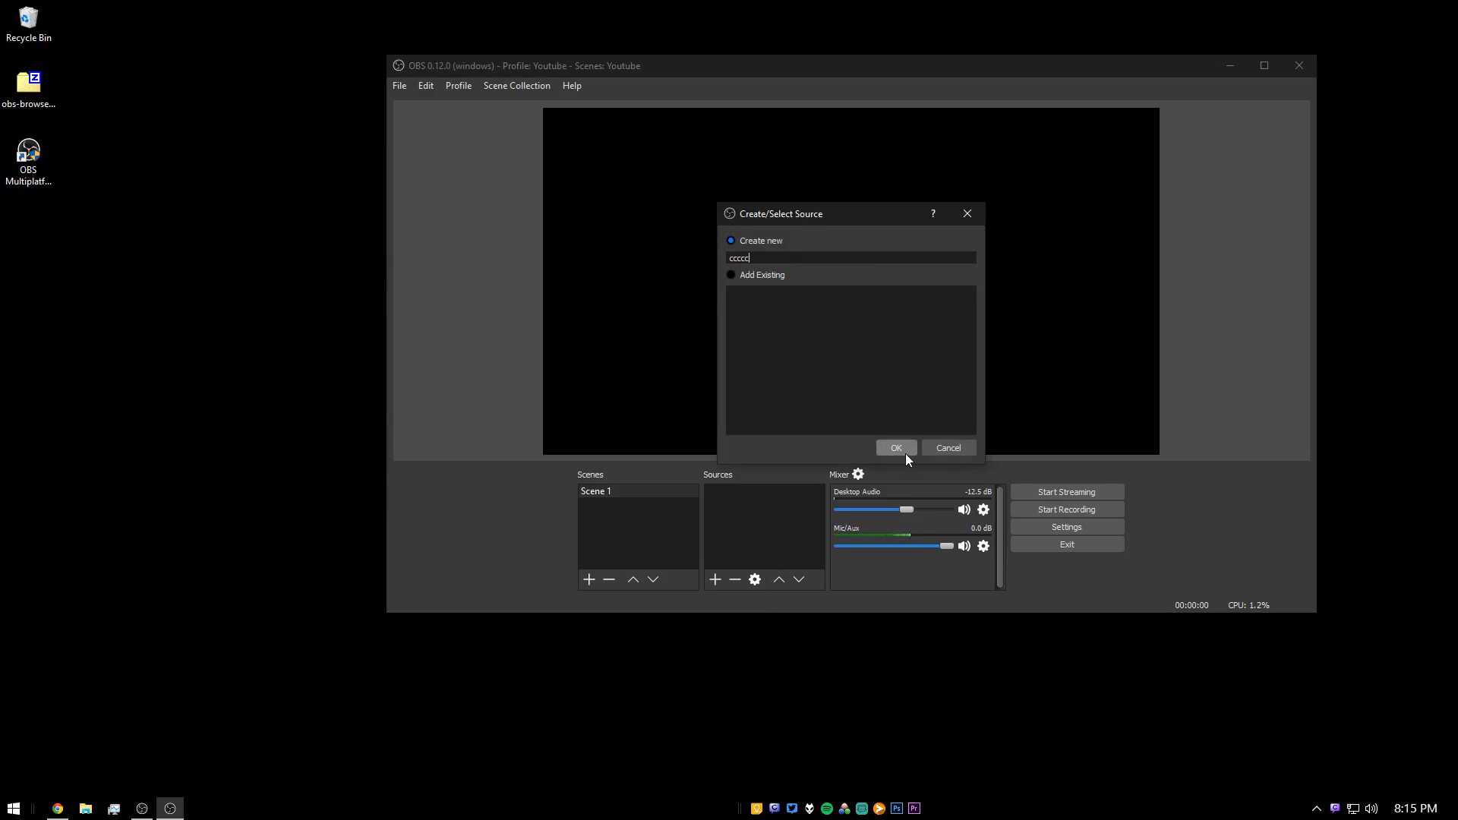
click(893, 447)
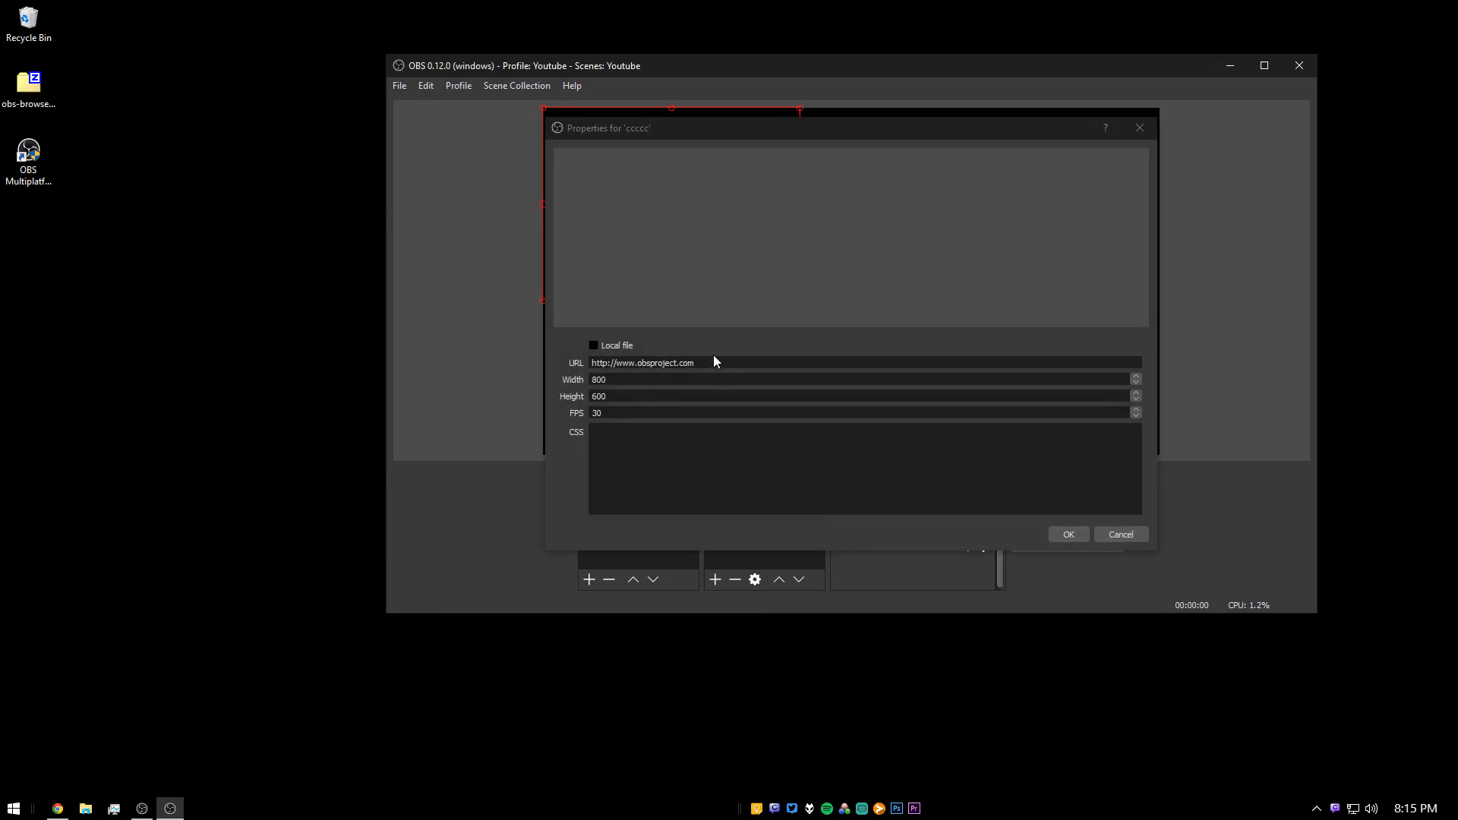
mouse_move(79, 775)
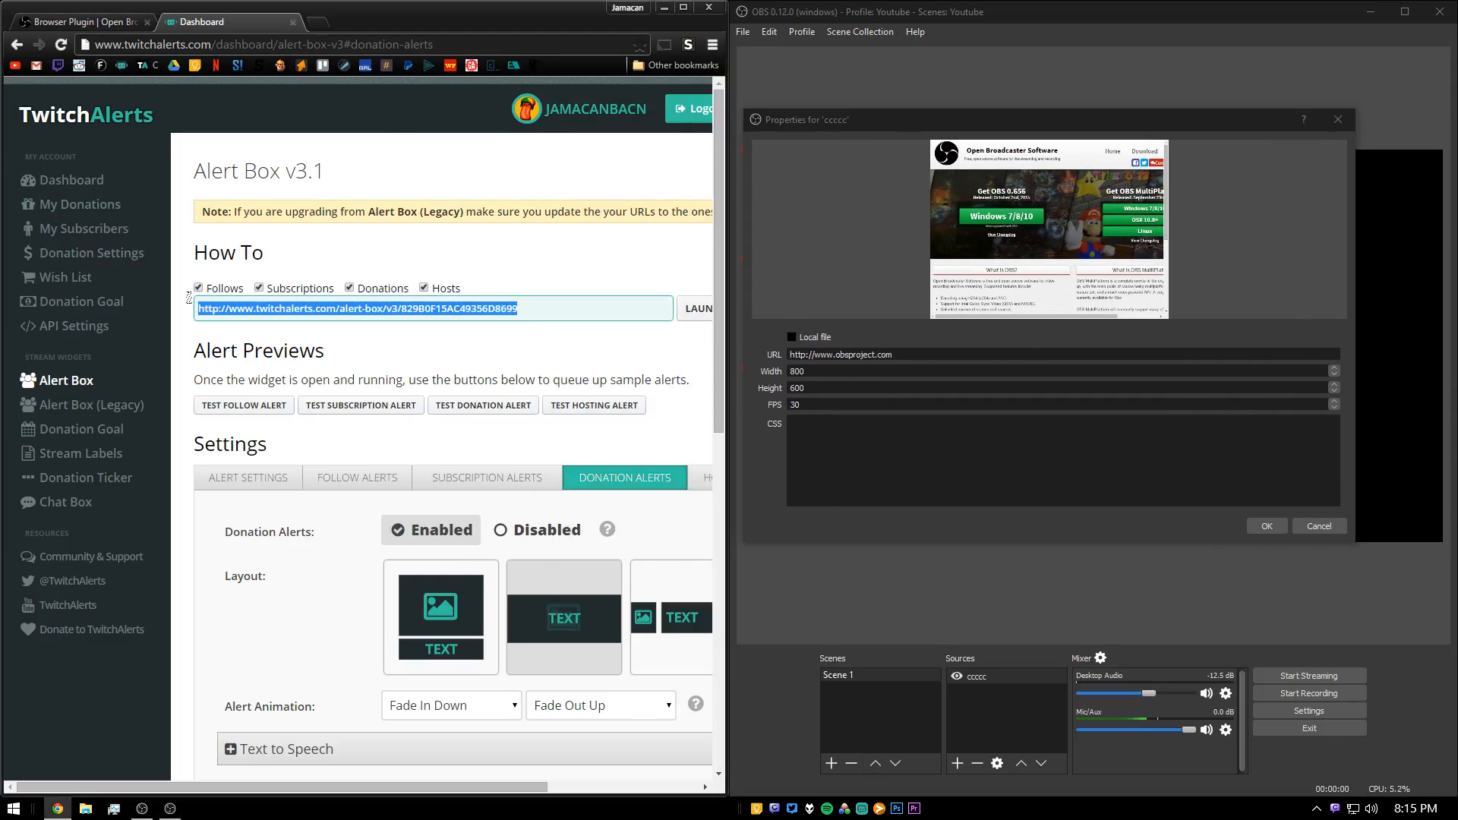
mouse_move(423, 353)
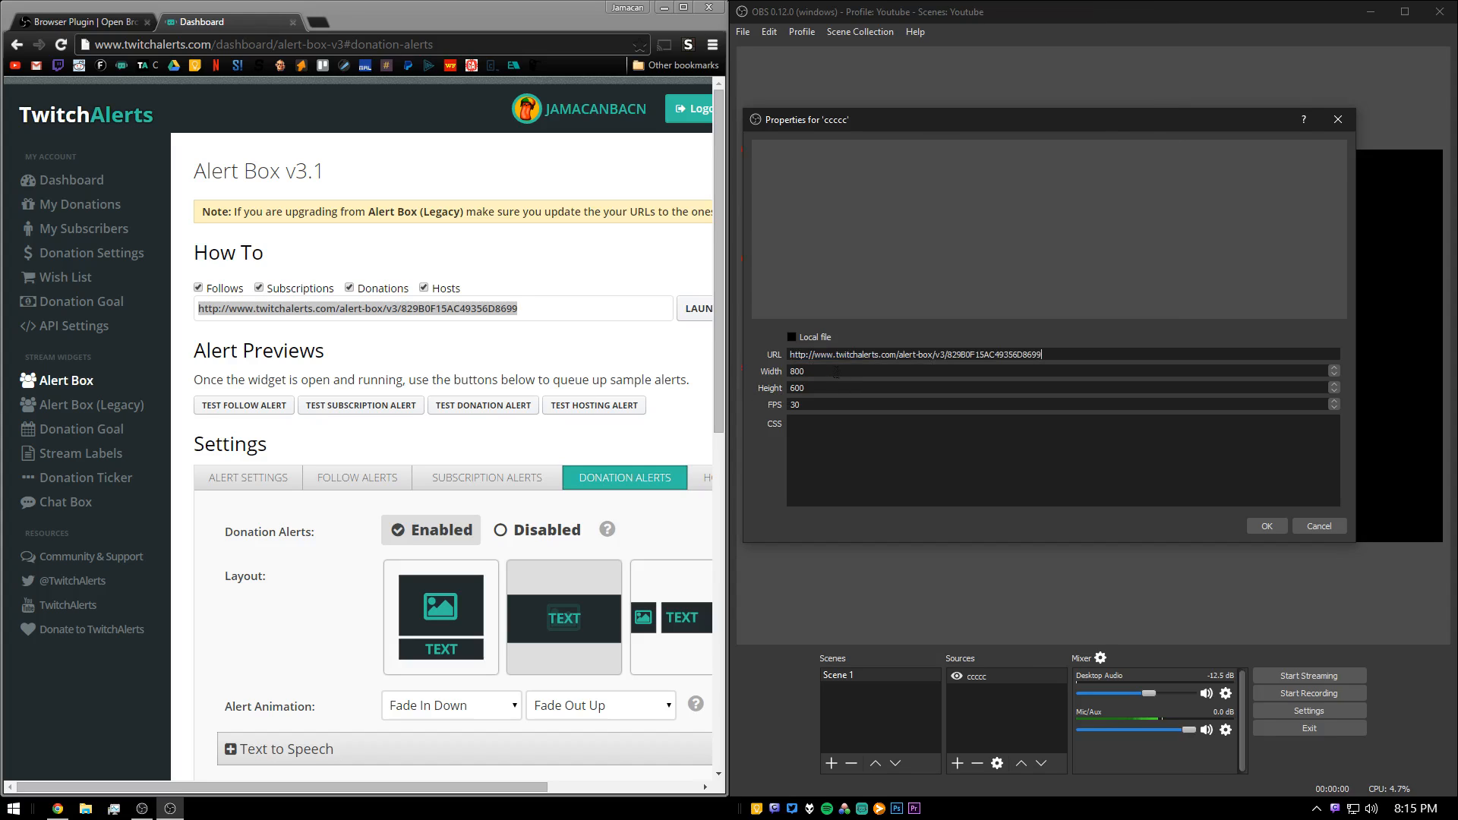
Step: Point the 'ccccc' source at the TwitchAlerts alert box URL and confirm its properties
triple_click(796, 388)
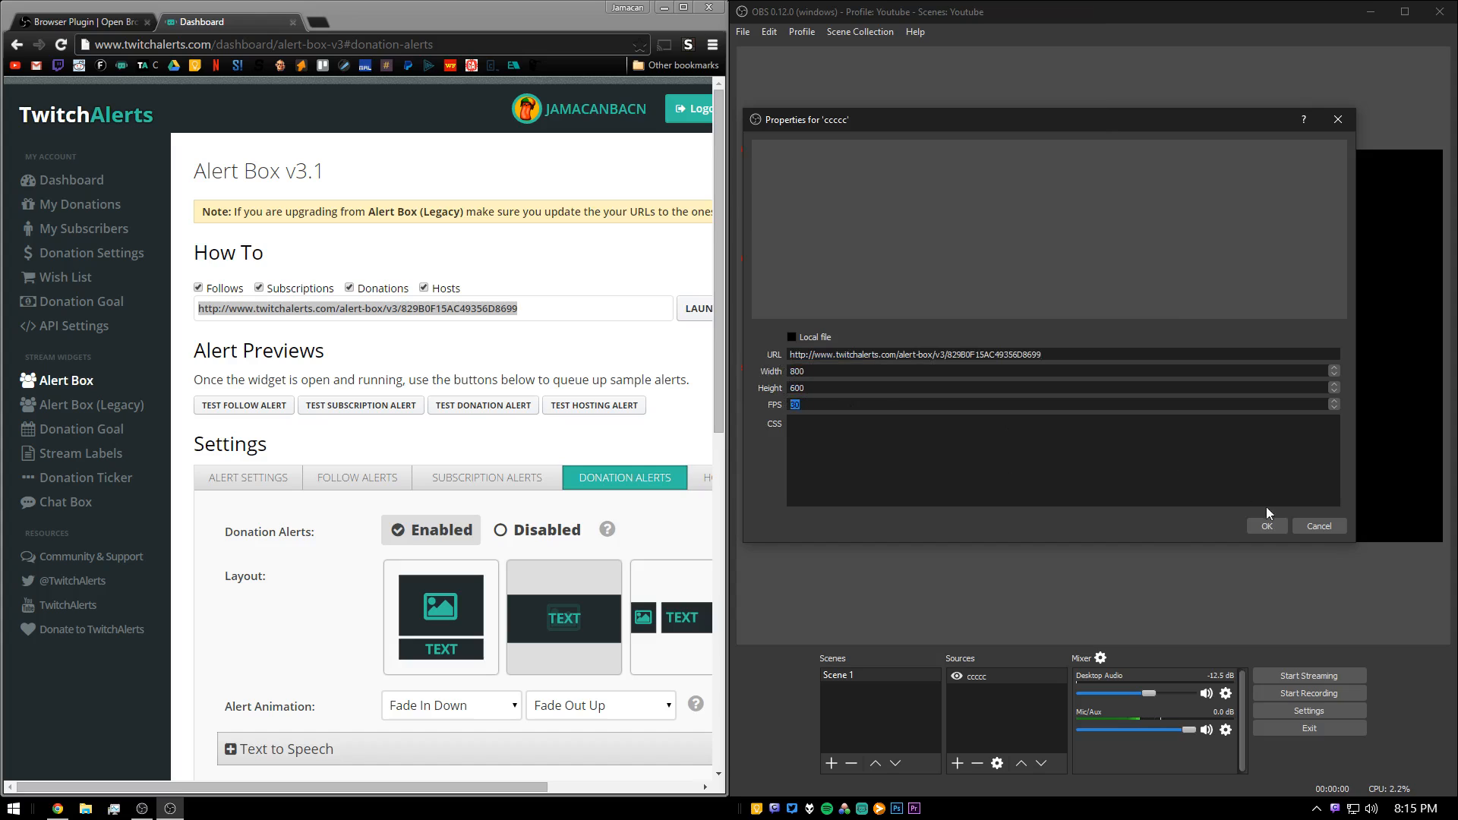
click(1265, 525)
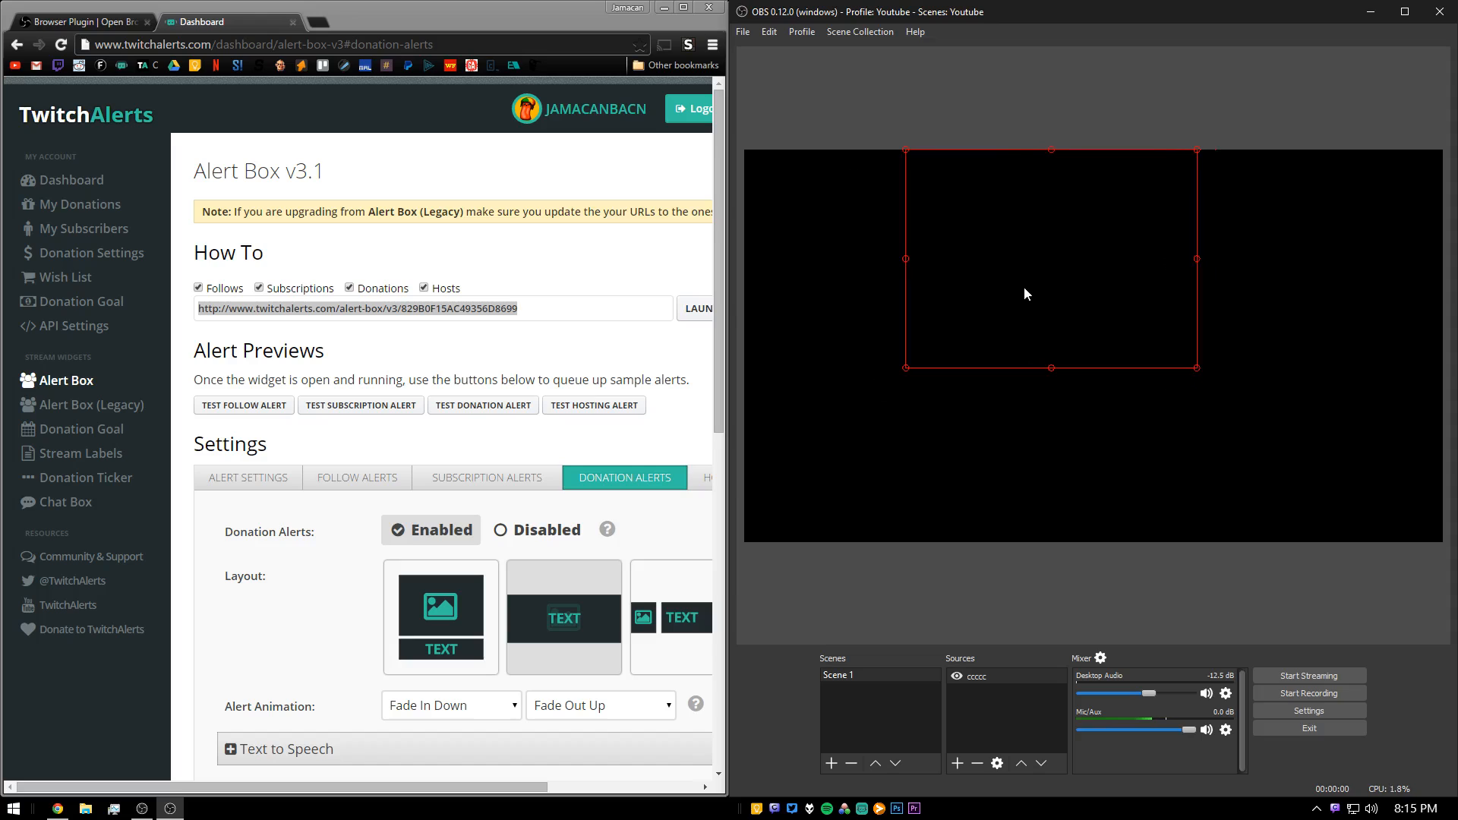
mouse_move(529, 301)
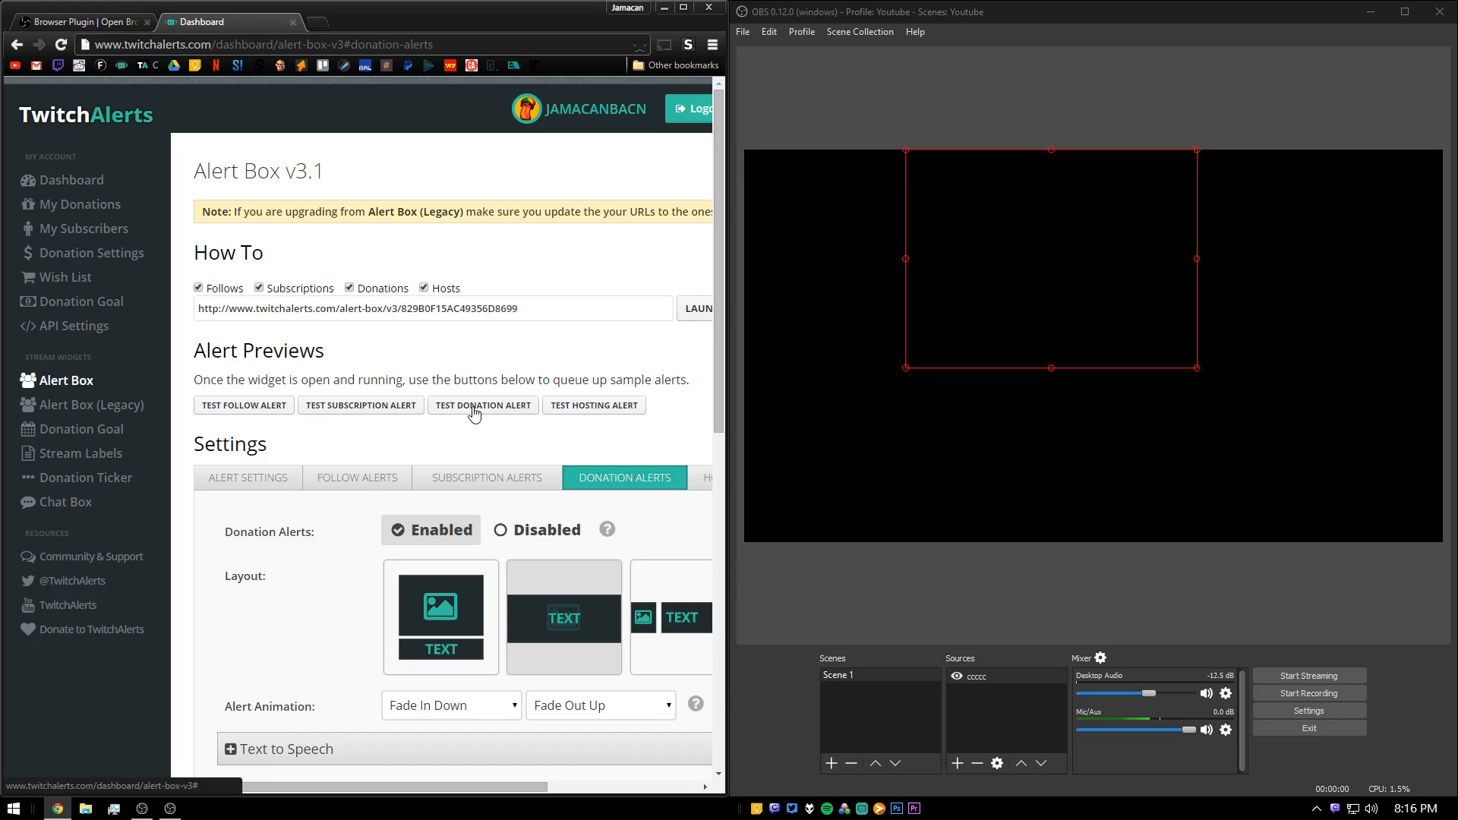
Step: Send a test donation alert and a test follow alert from the TwitchAlerts dashboard
click(483, 405)
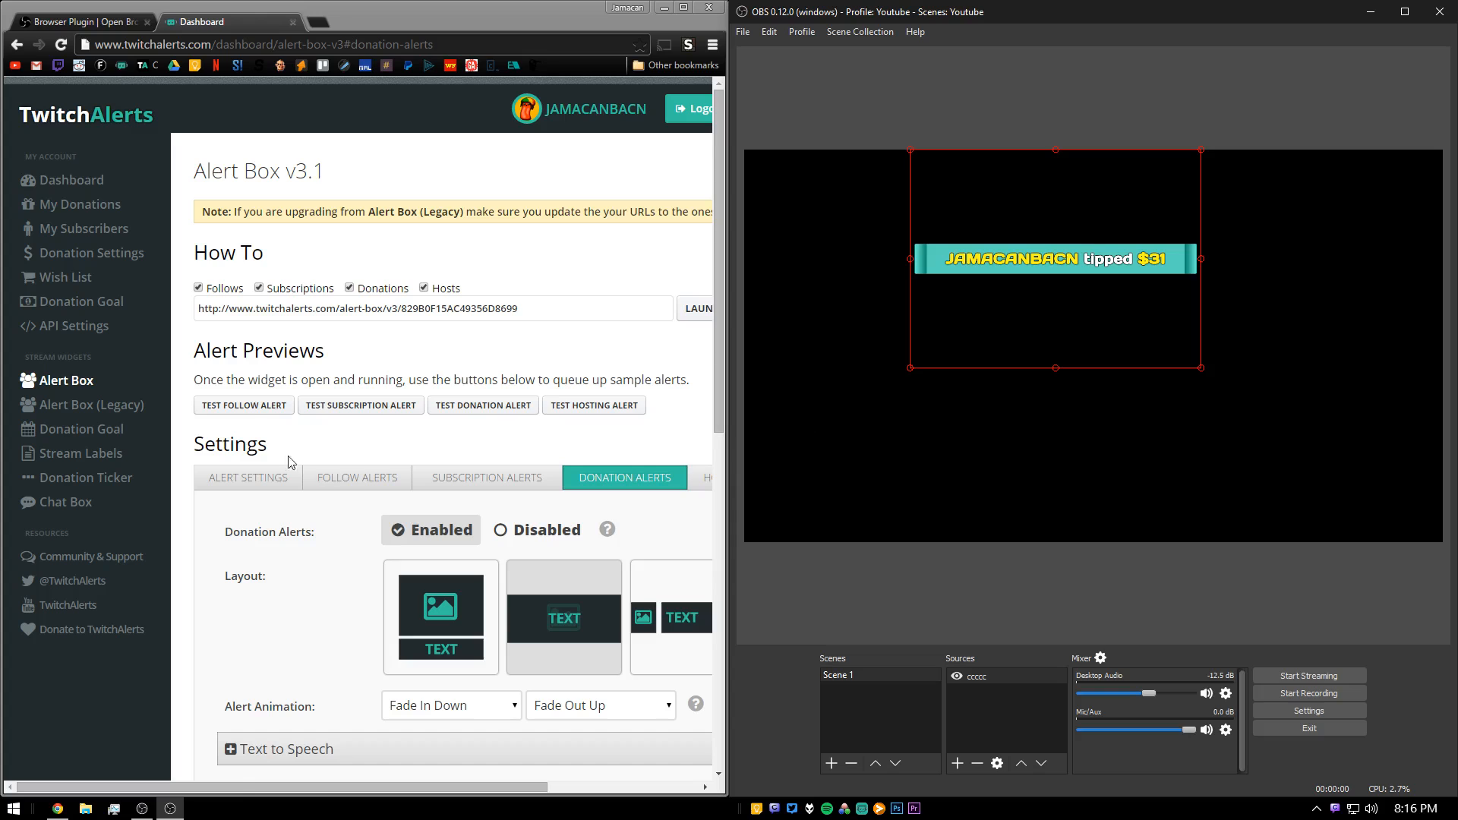
click(243, 405)
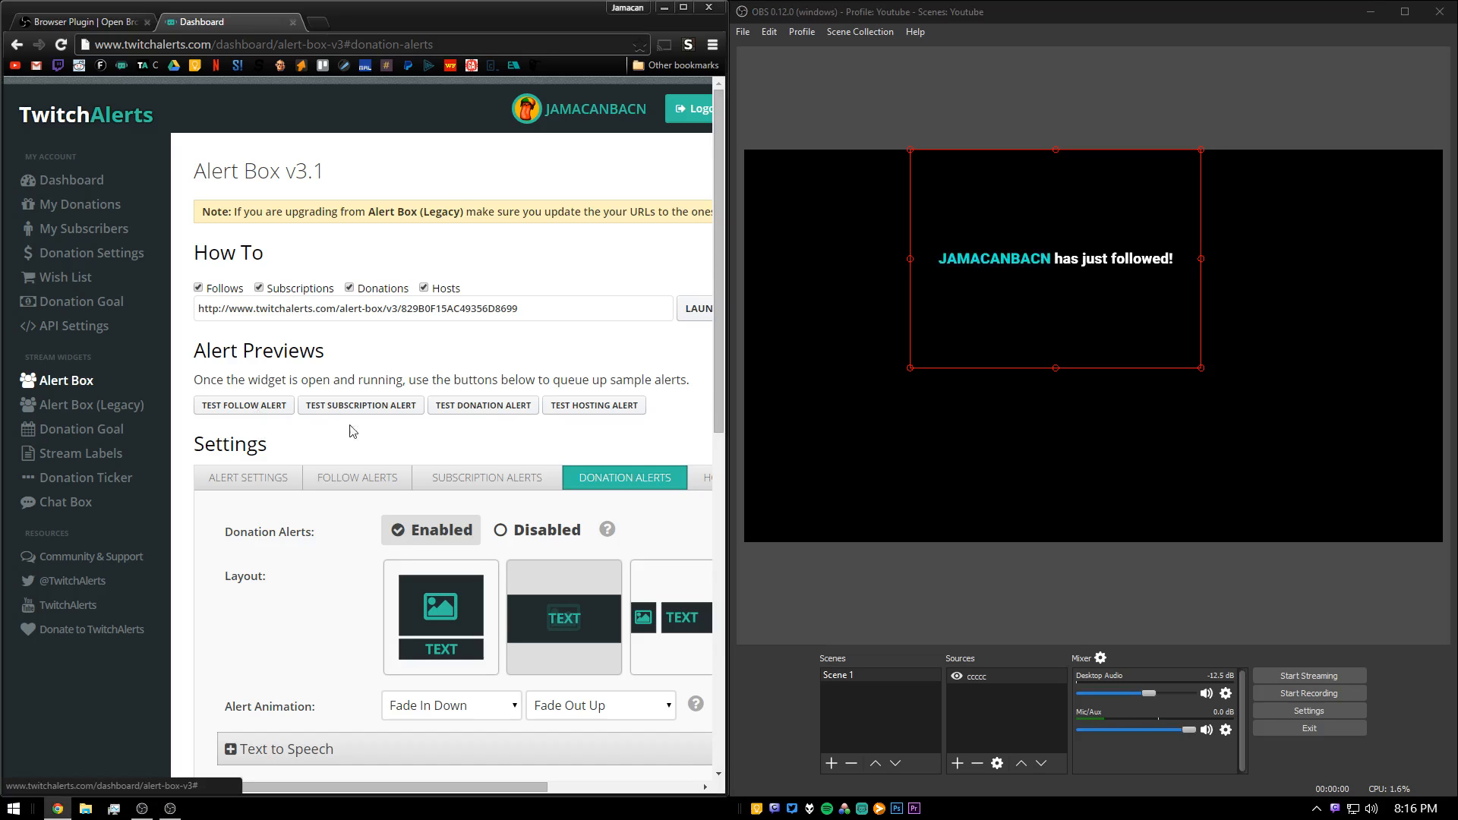
scroll(down, 3)
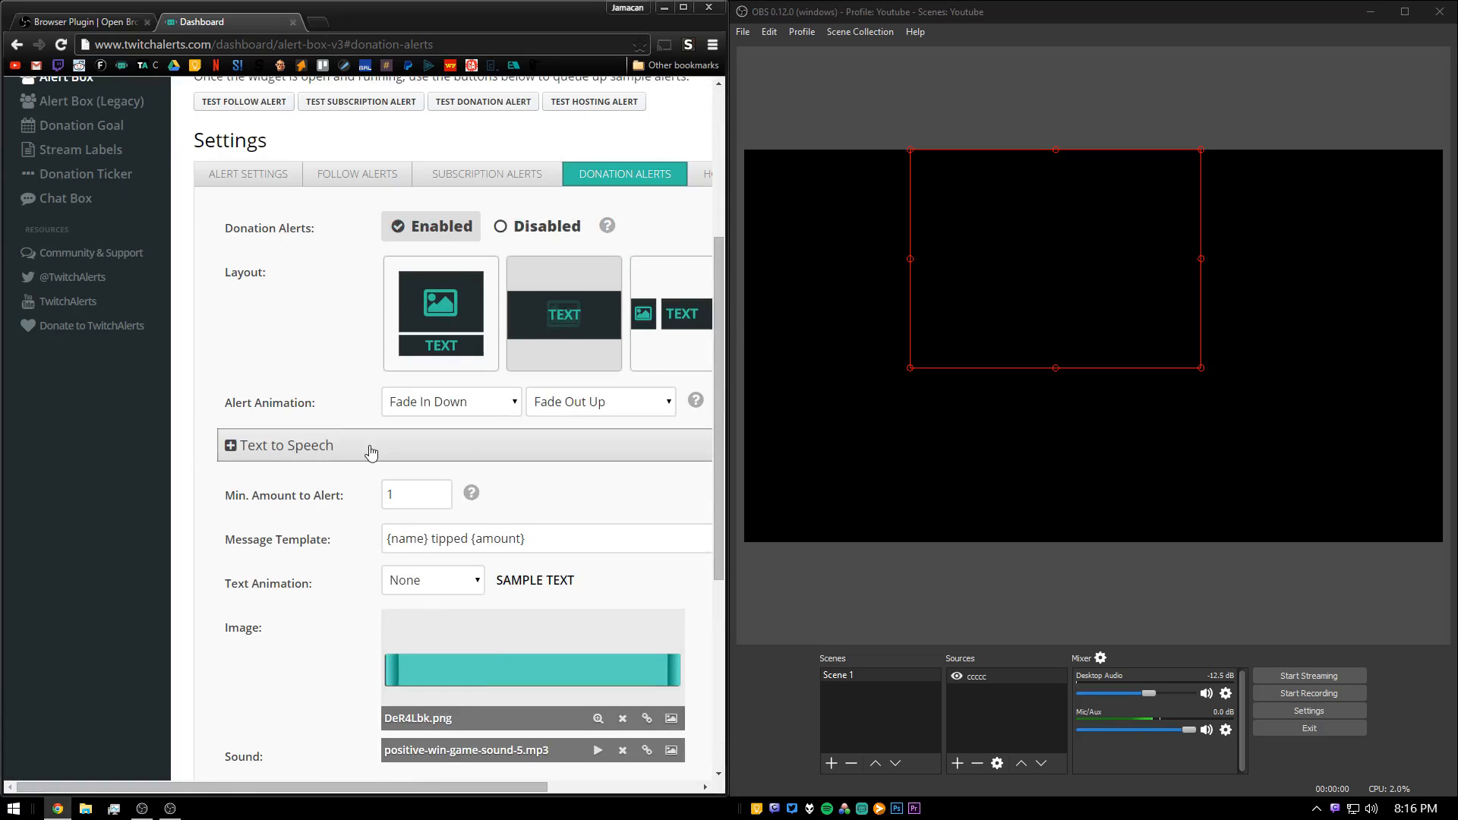
mouse_move(311, 390)
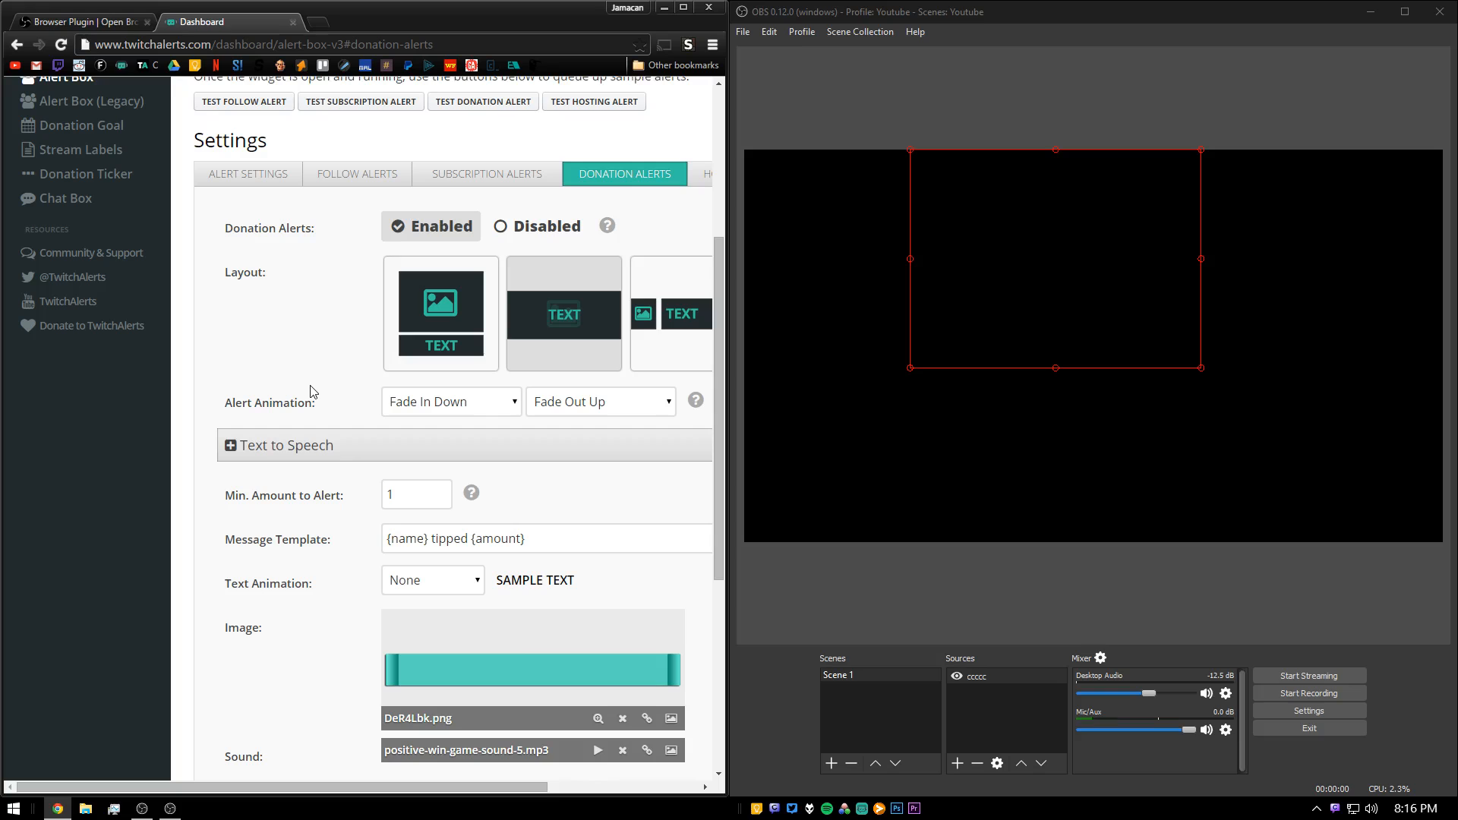
scroll(up, 3)
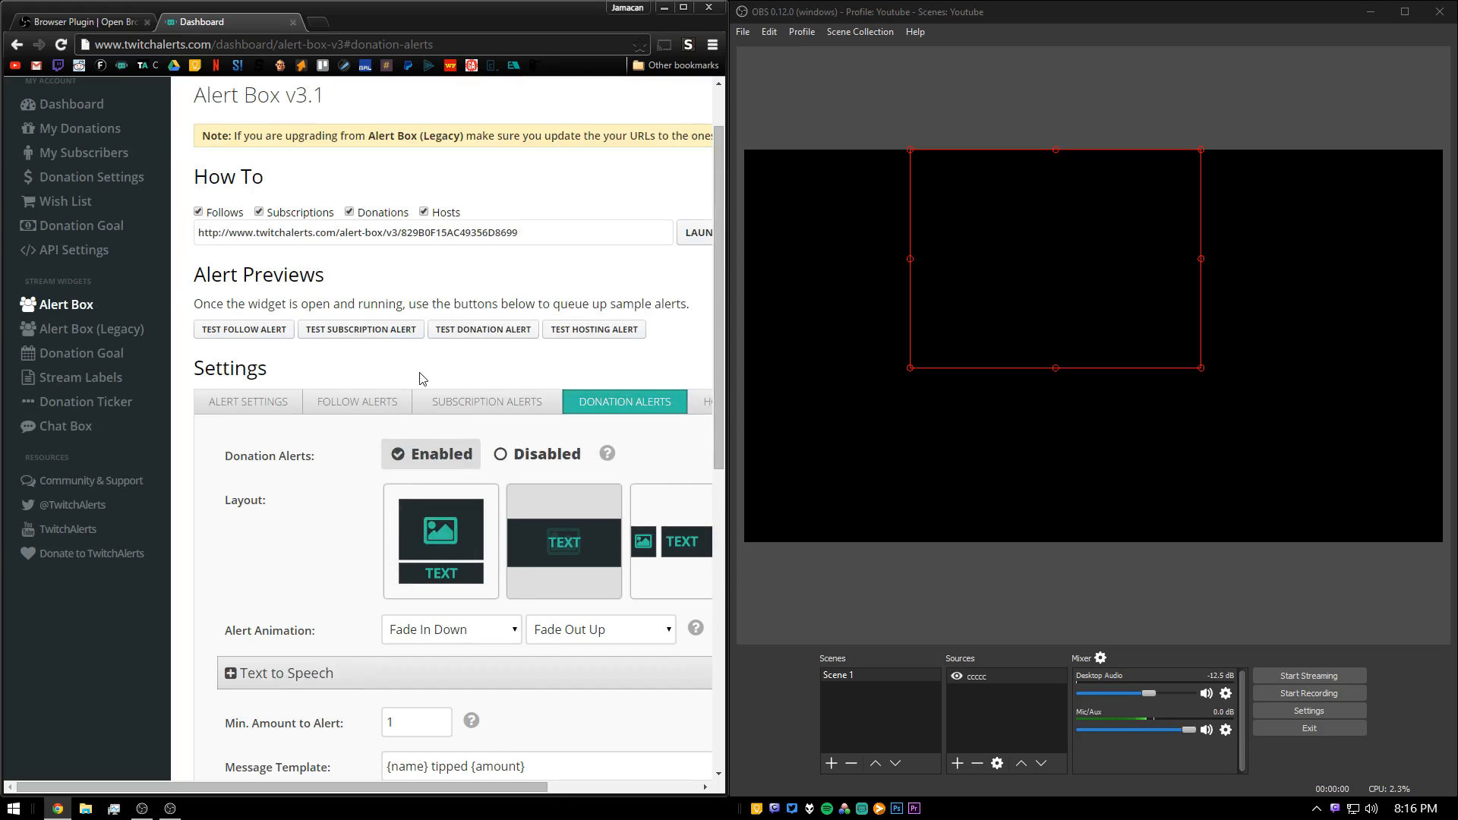
scroll(up, 3)
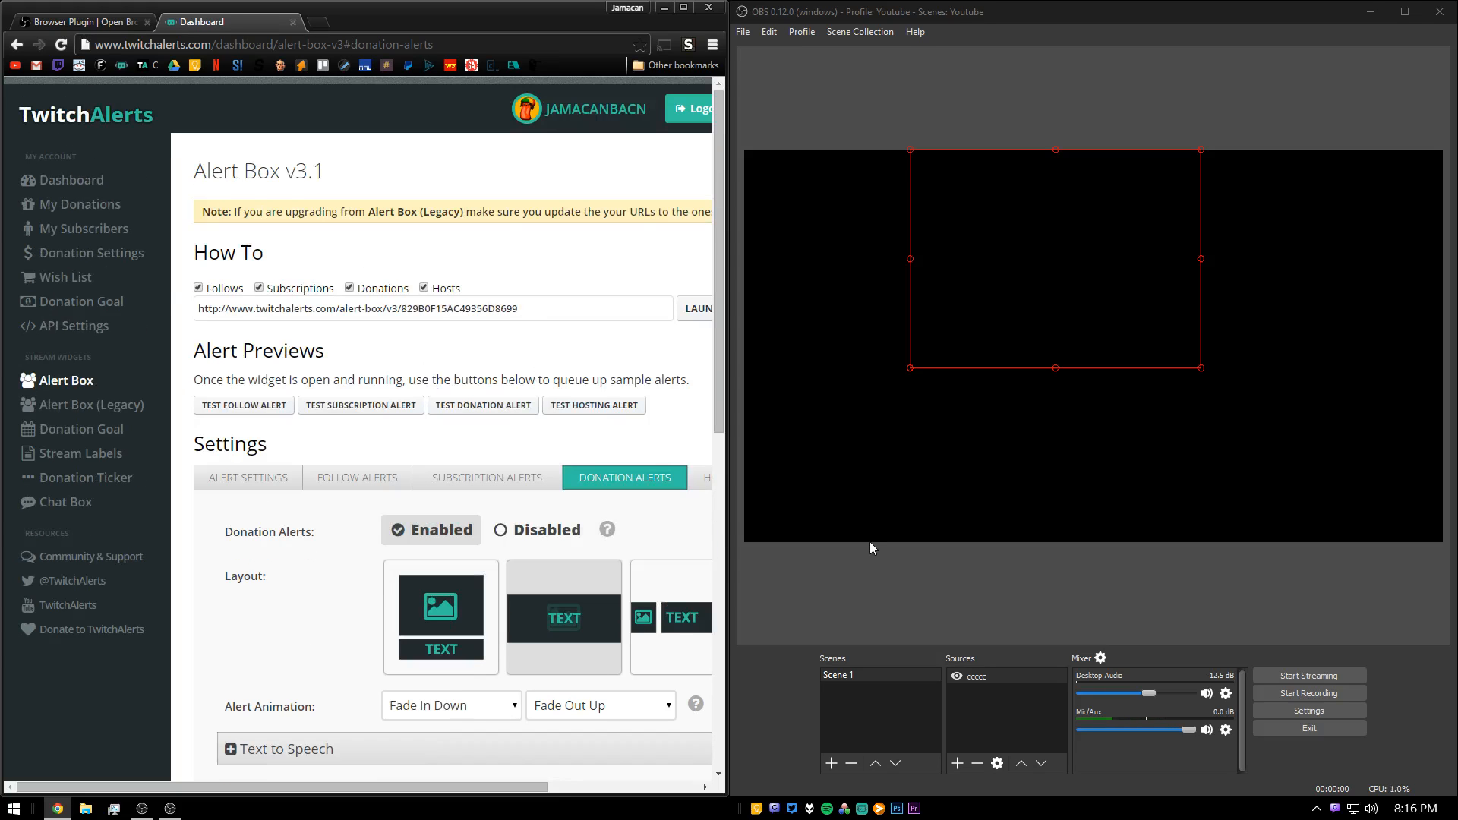
mouse_move(899, 90)
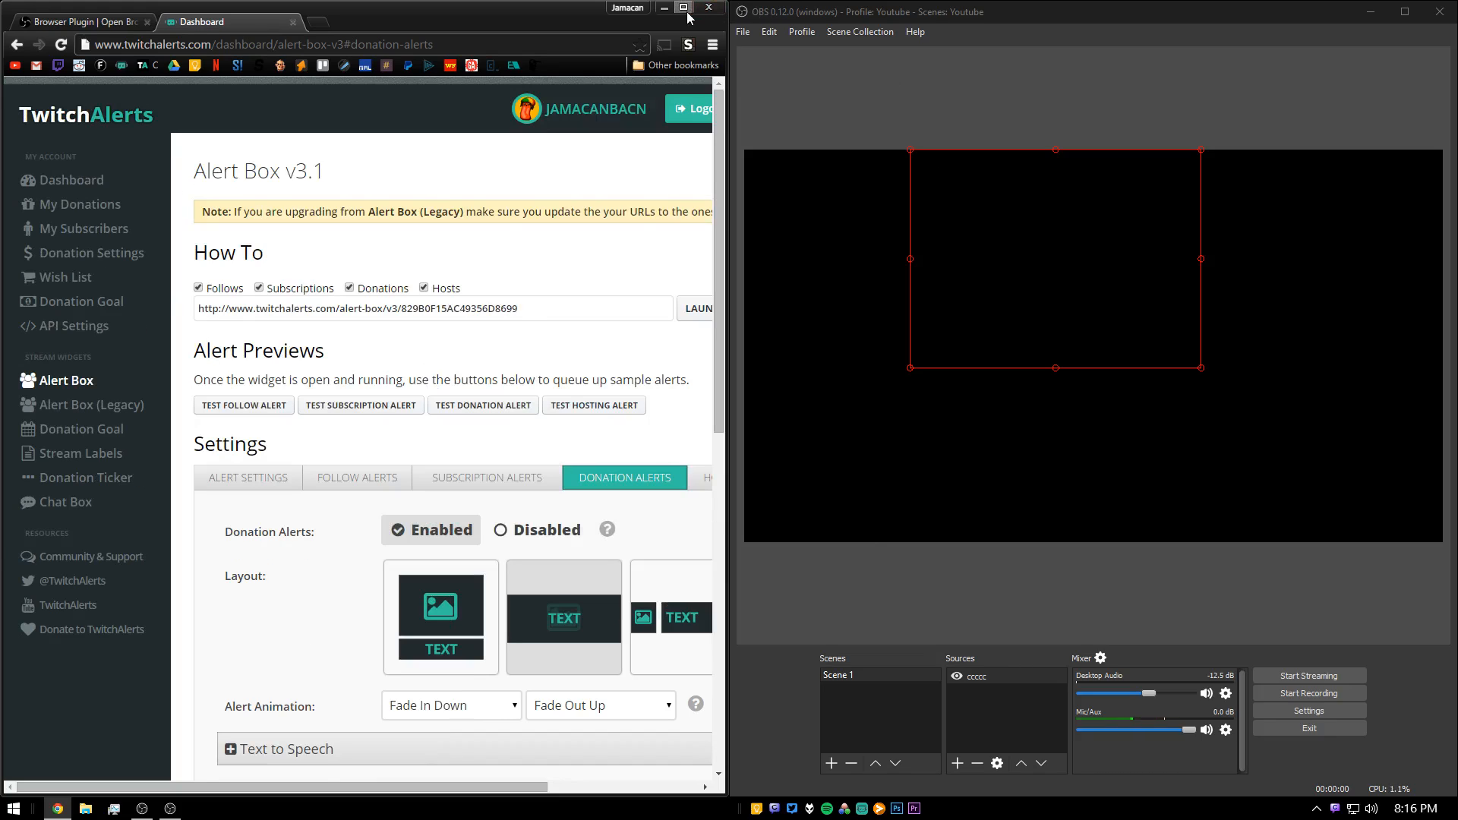
Step: Maximize the browser window showing the TwitchAlerts alert box dashboard
click(682, 7)
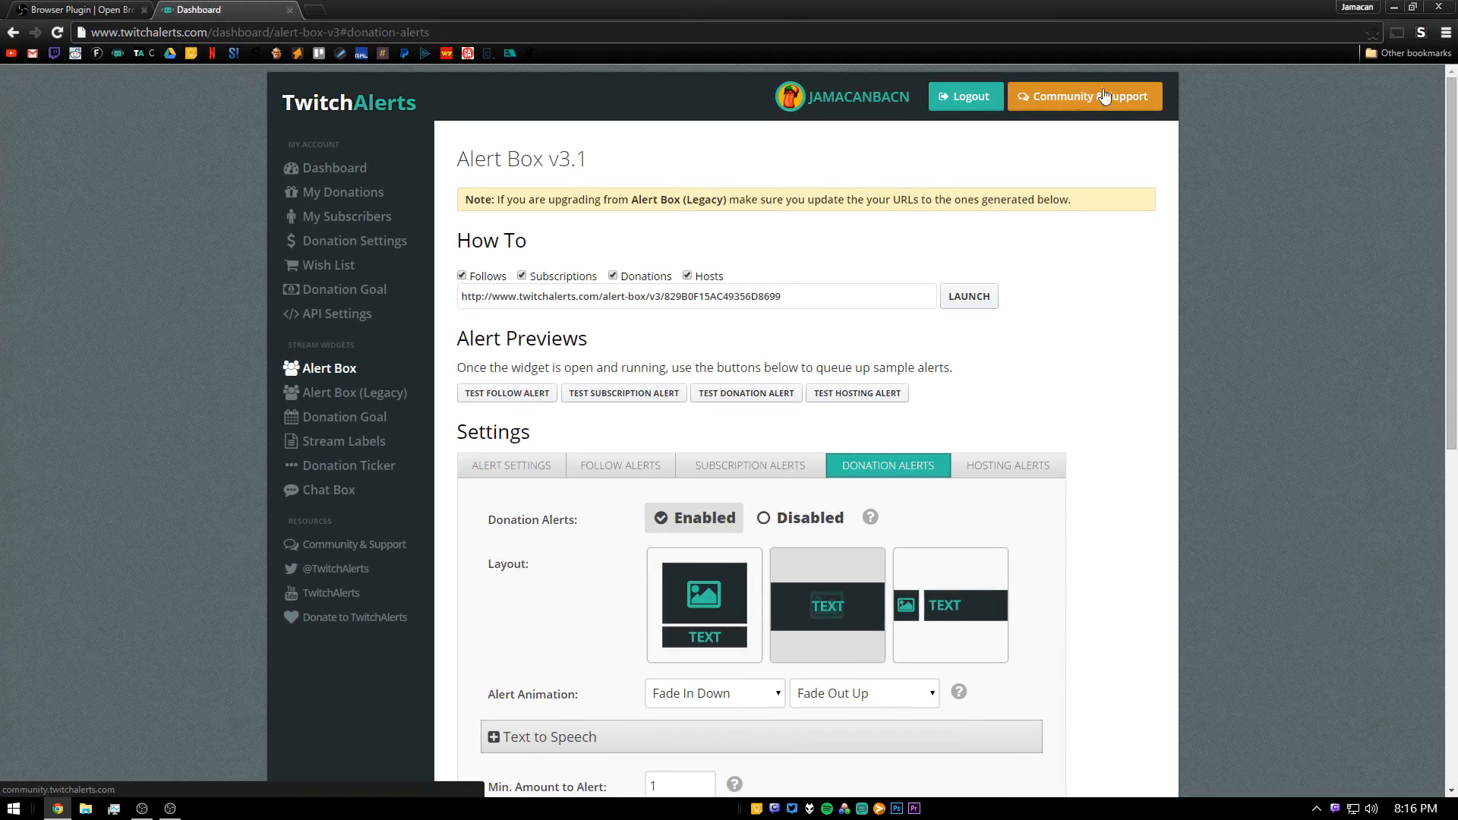
mouse_move(937, 249)
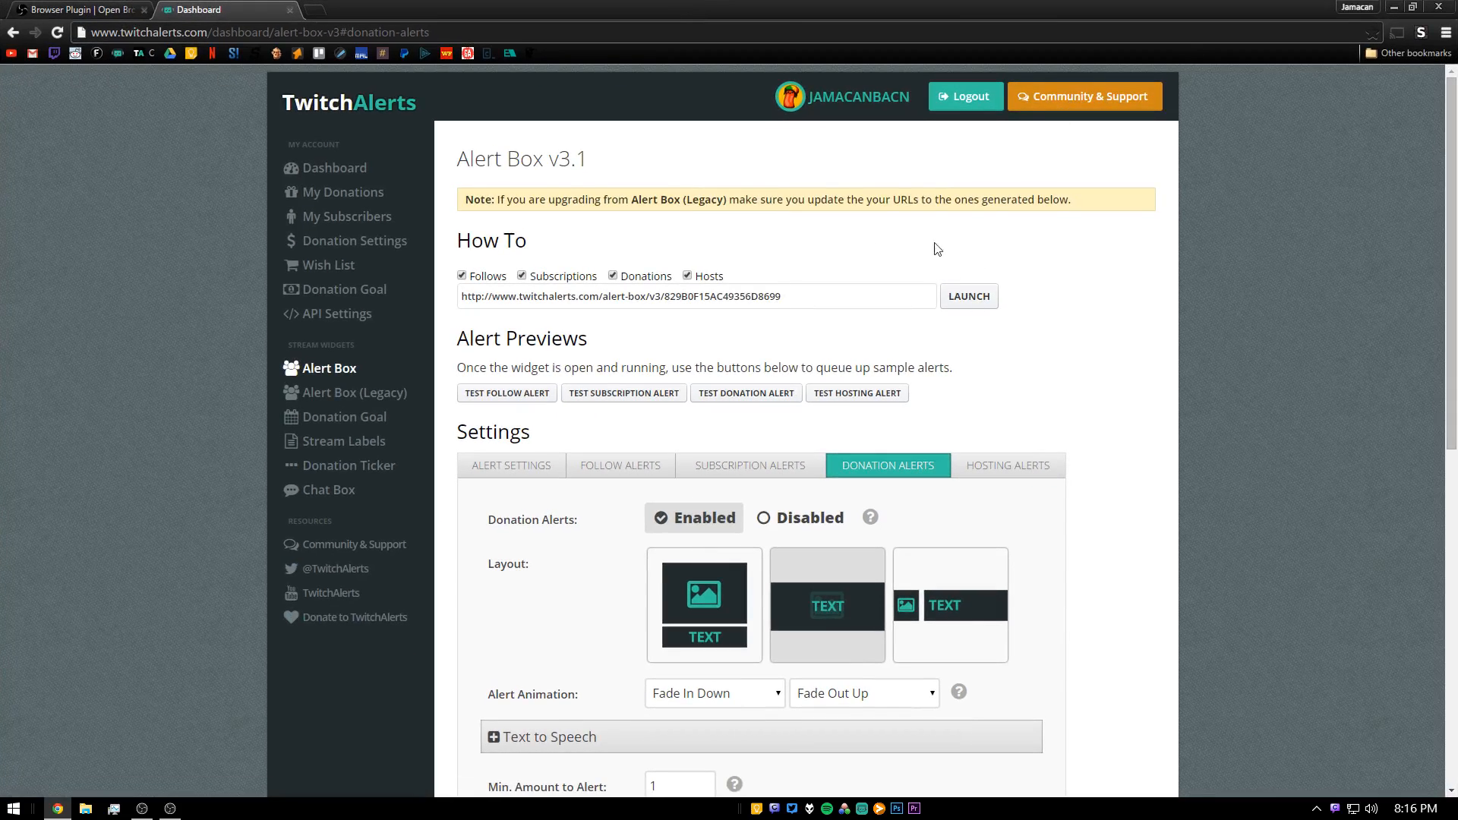
mouse_move(787, 228)
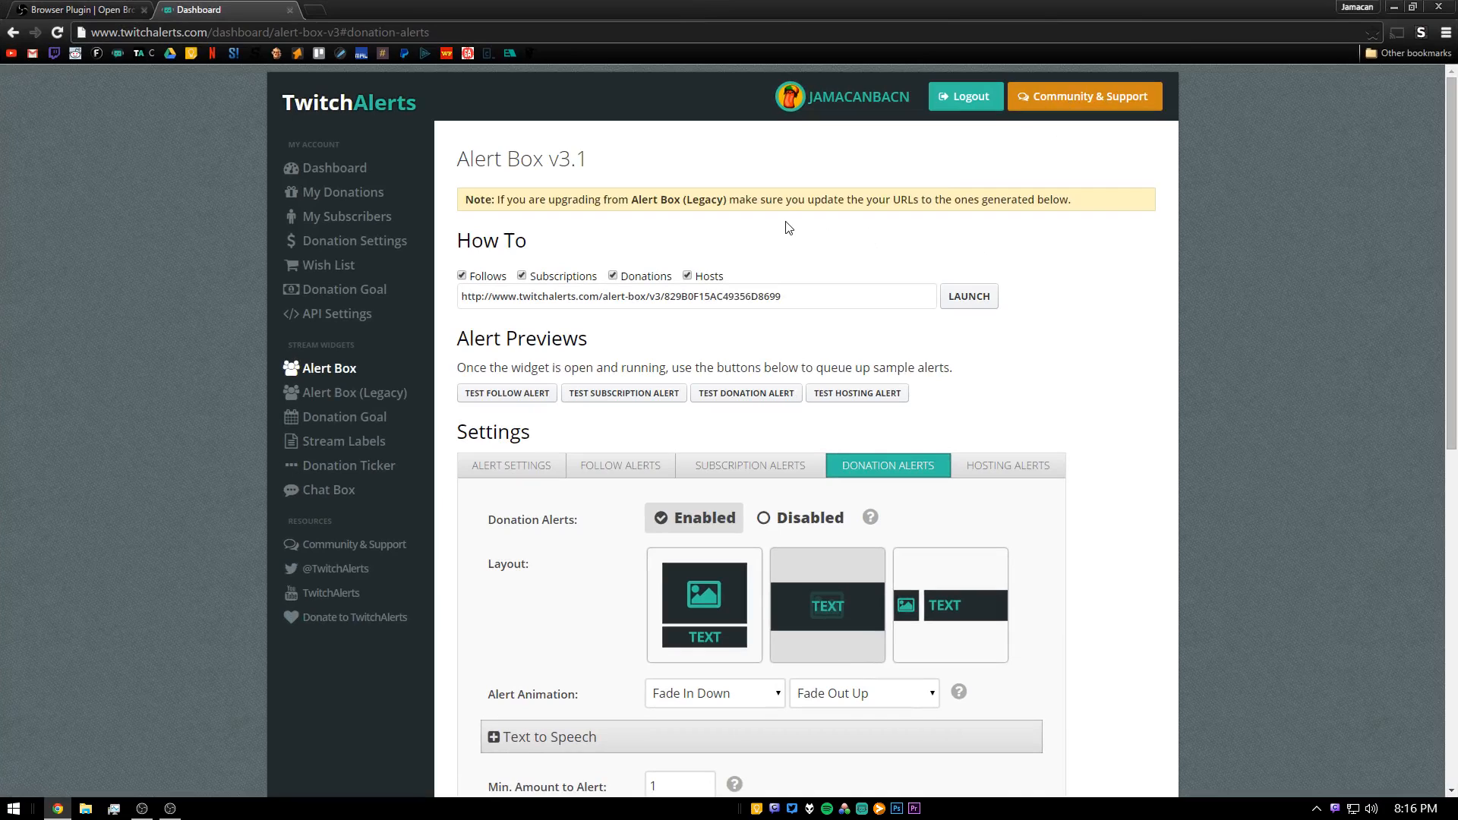